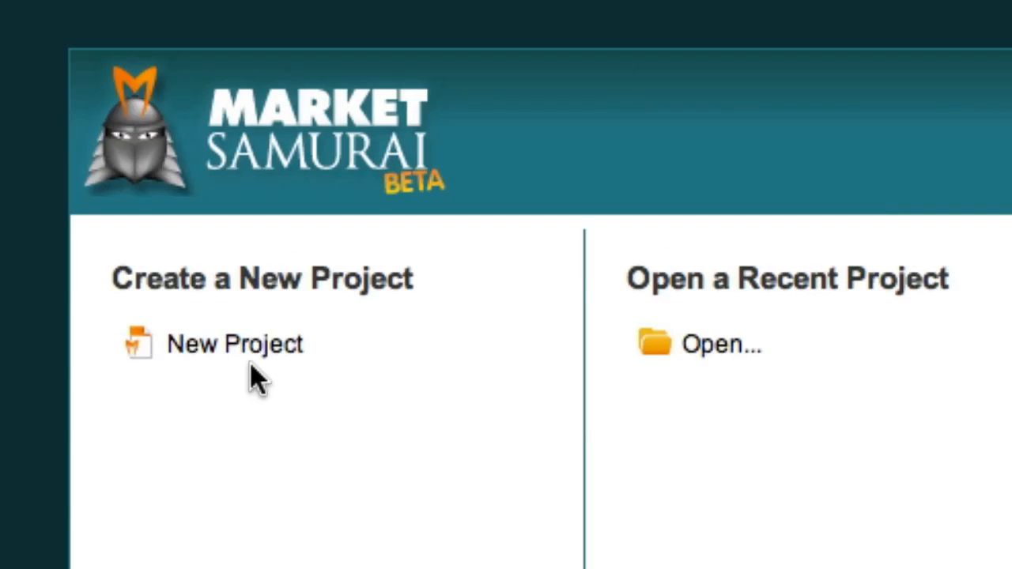
Step: Start a new project with 'digital photography' as its keyword
left_click(234, 345)
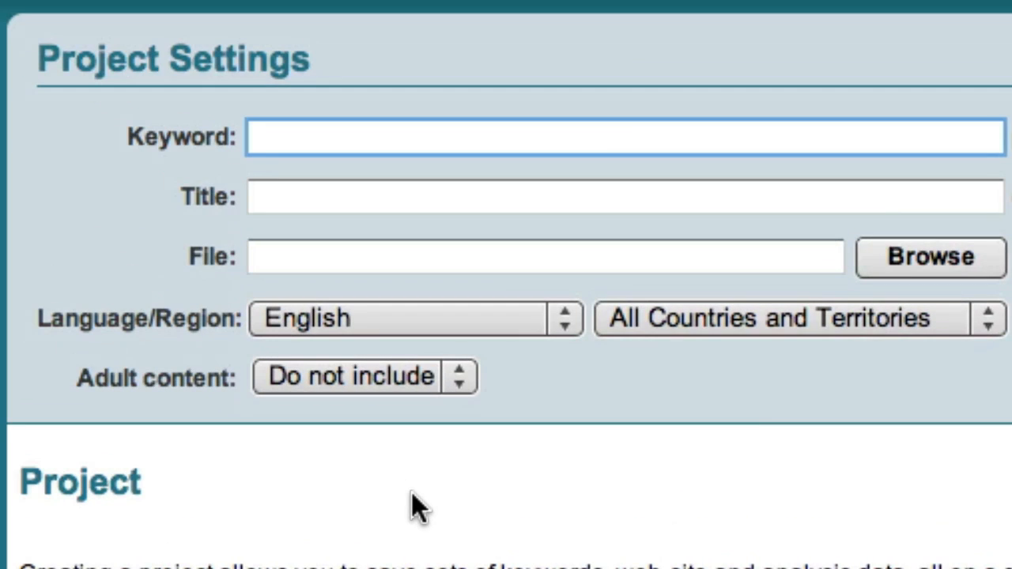
type("d")
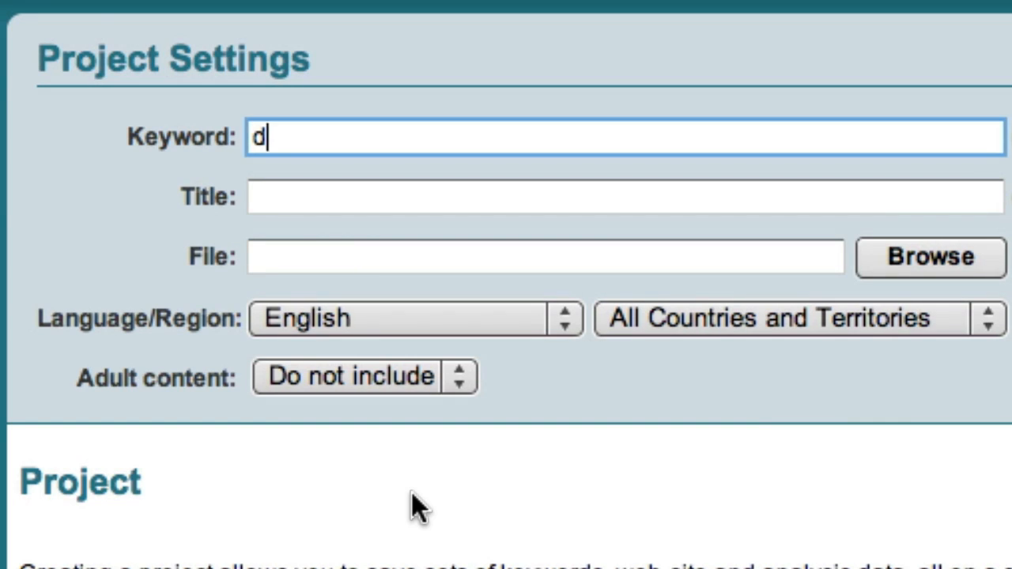
type("igital phot")
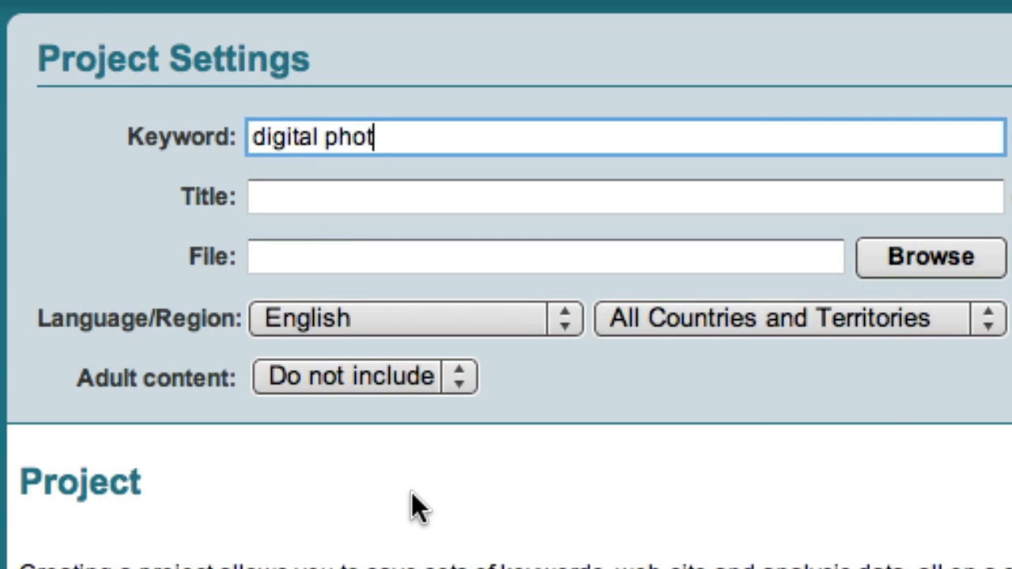
type("ography")
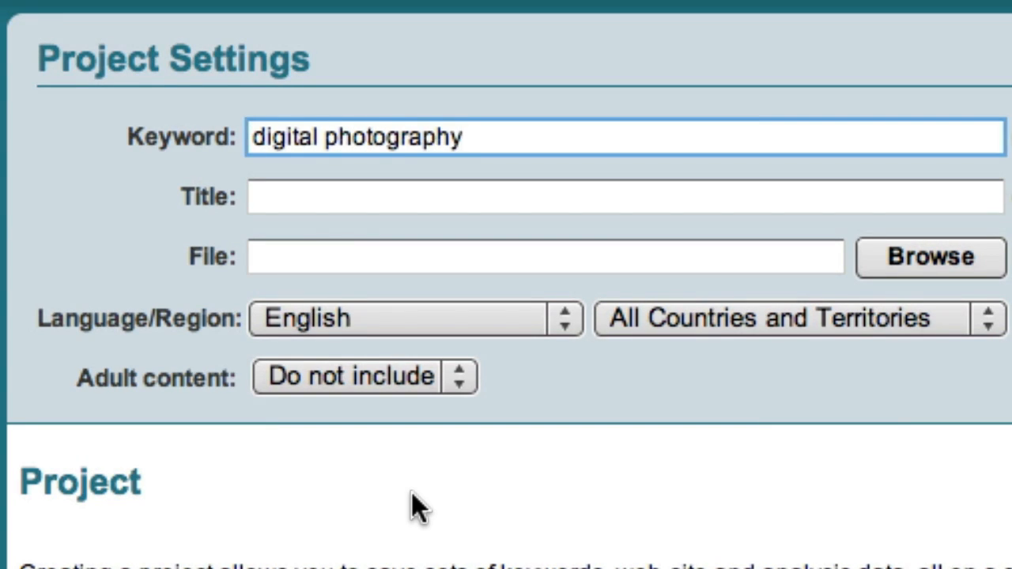
mouse_move(790, 546)
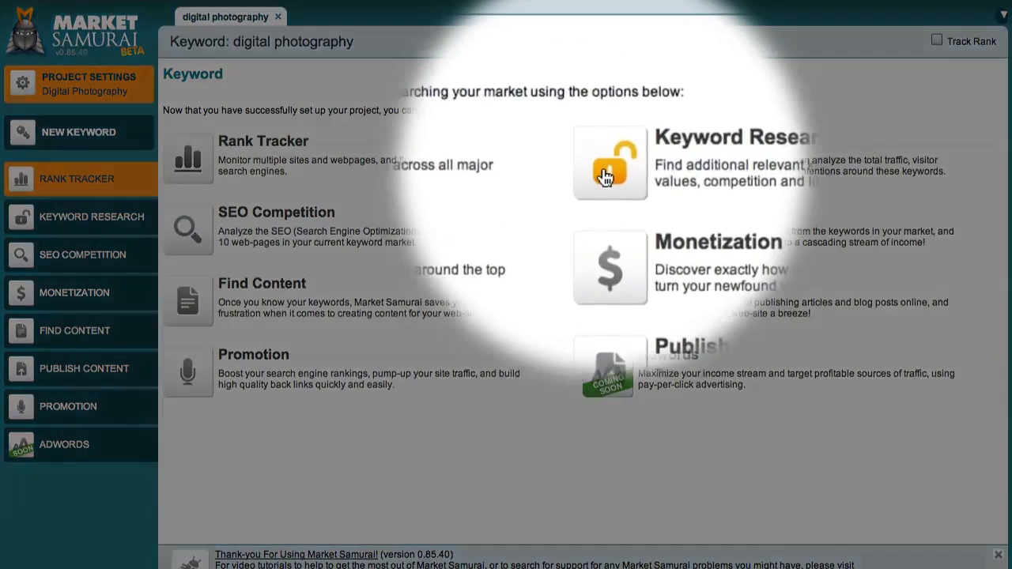
Step: Generate related keywords for digital photography in Keyword Research and send them to analysis
left_click(609, 161)
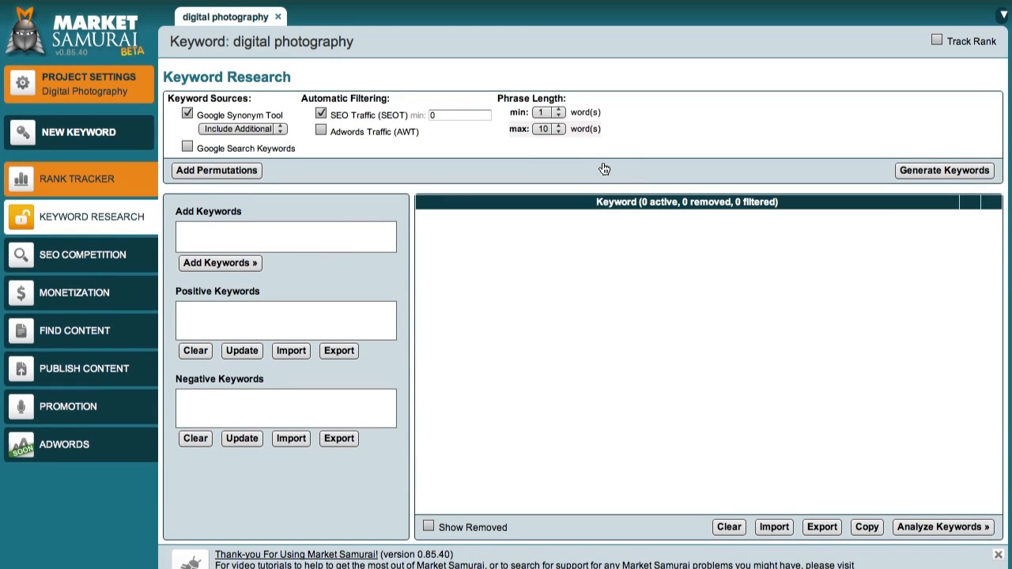
left_click(943, 170)
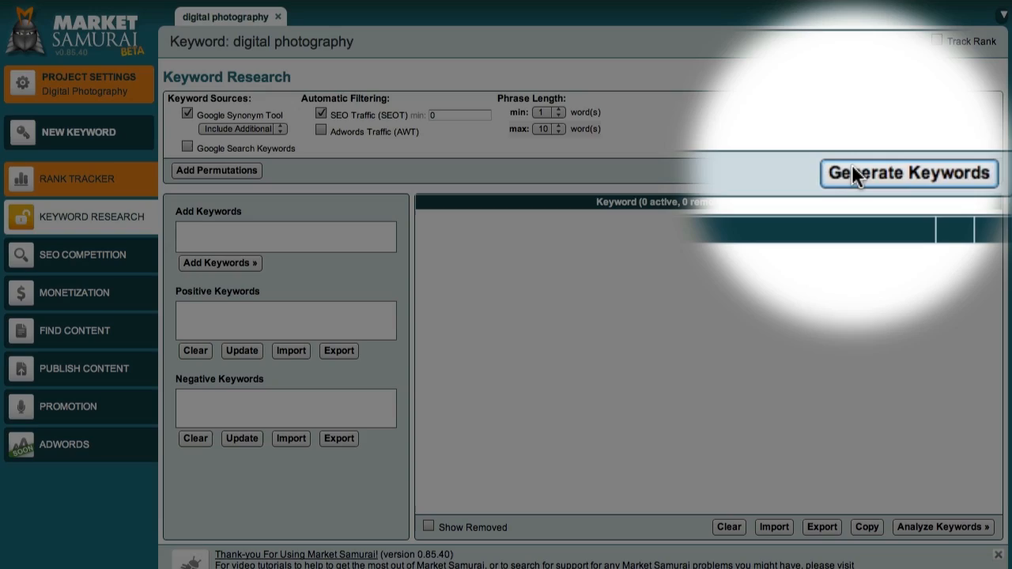
left_click(908, 172)
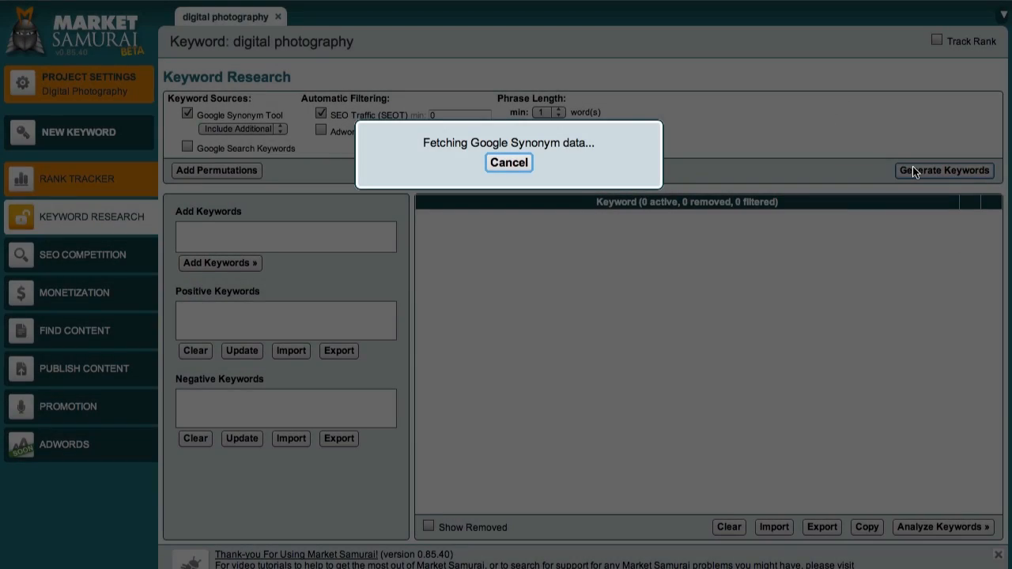
left_click(942, 171)
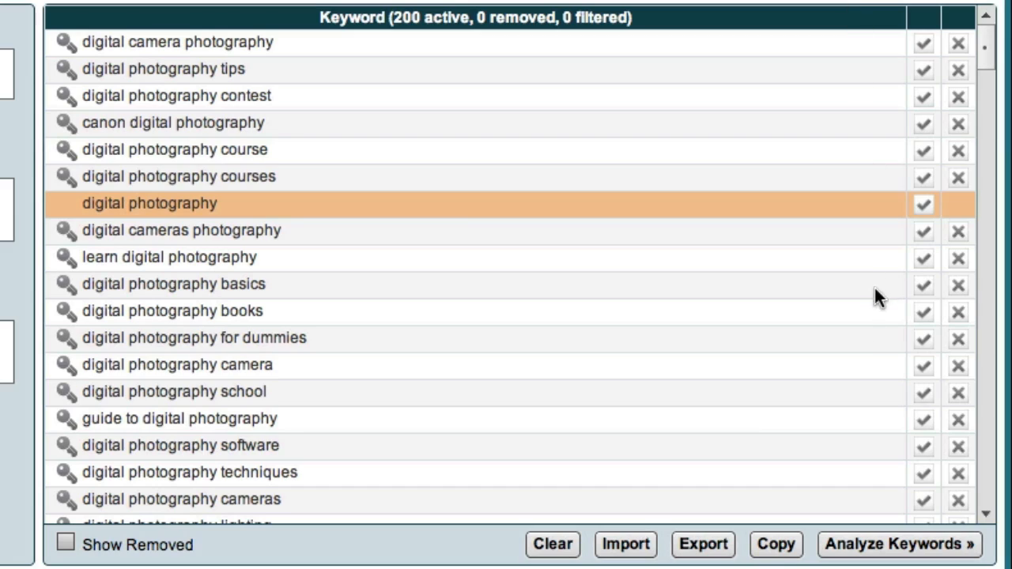
left_click(898, 544)
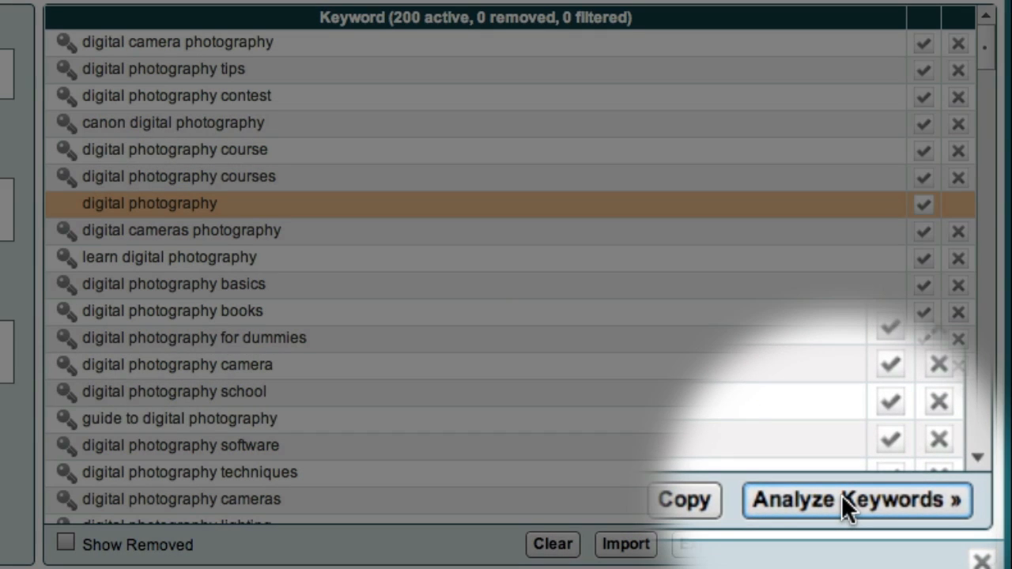
left_click(856, 499)
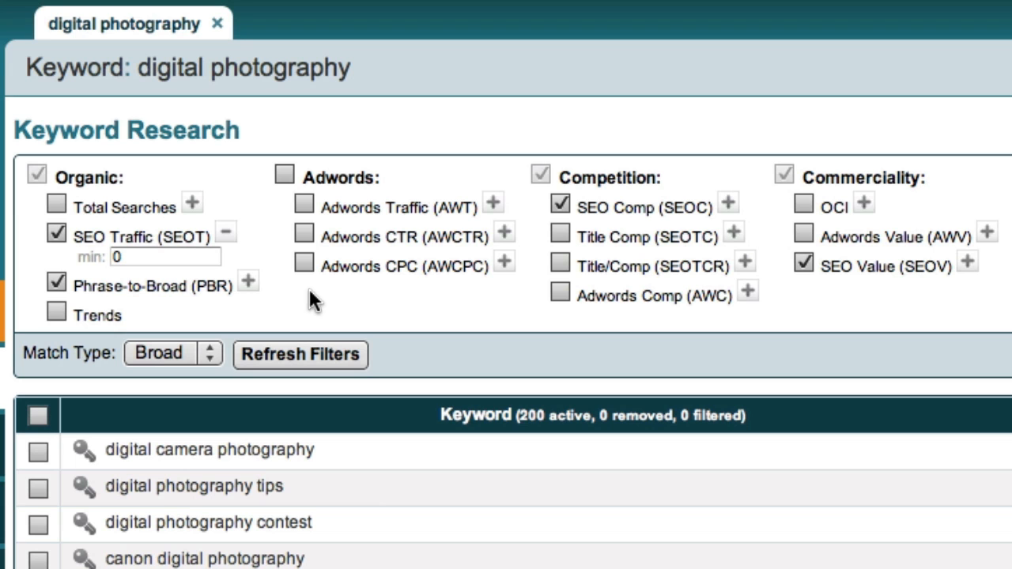
Step: Filter keywords to SEO traffic at least 80 and phrase-to-broad at least 15, then analyse them
left_click(158, 256)
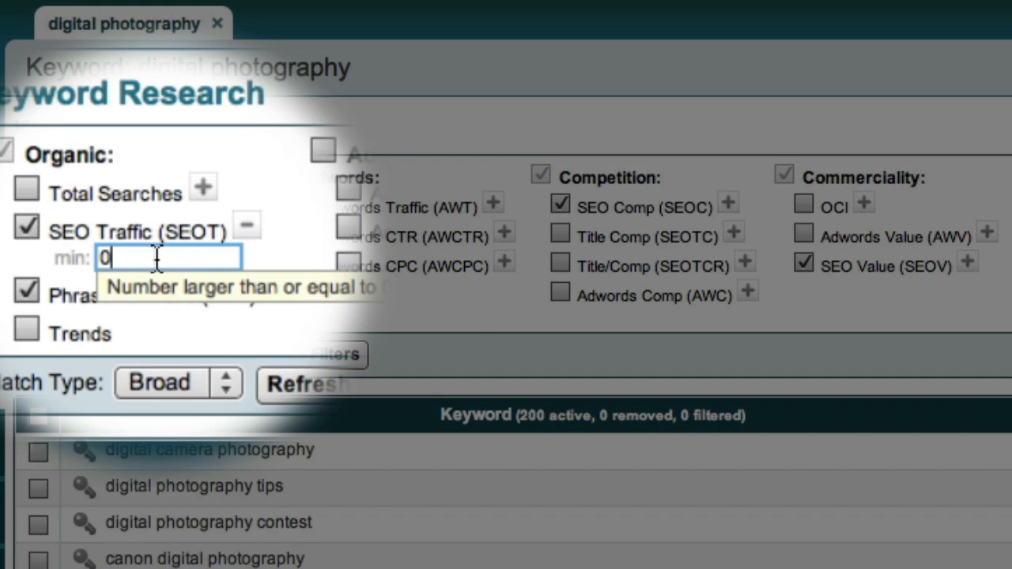
type("80")
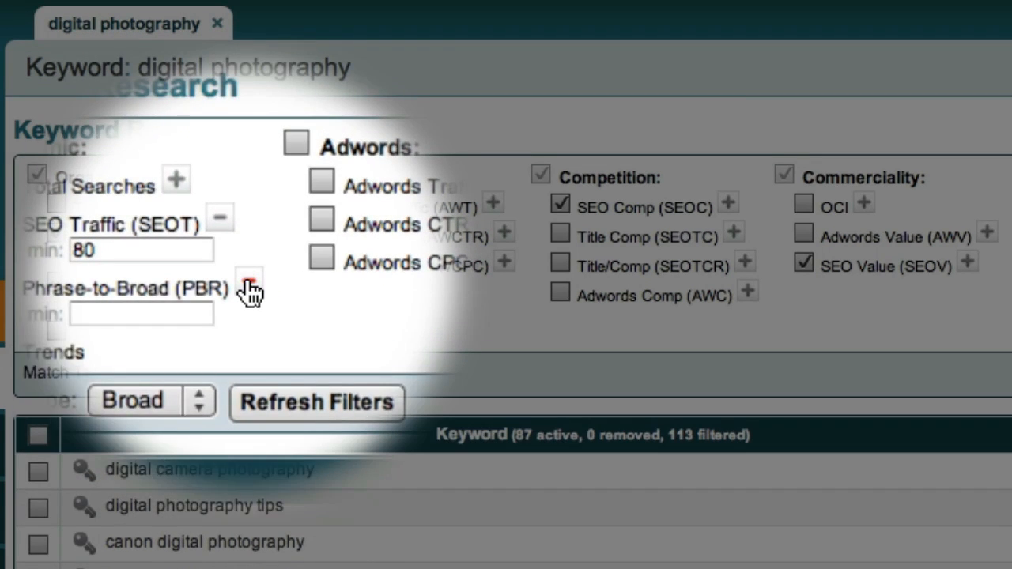
type("15")
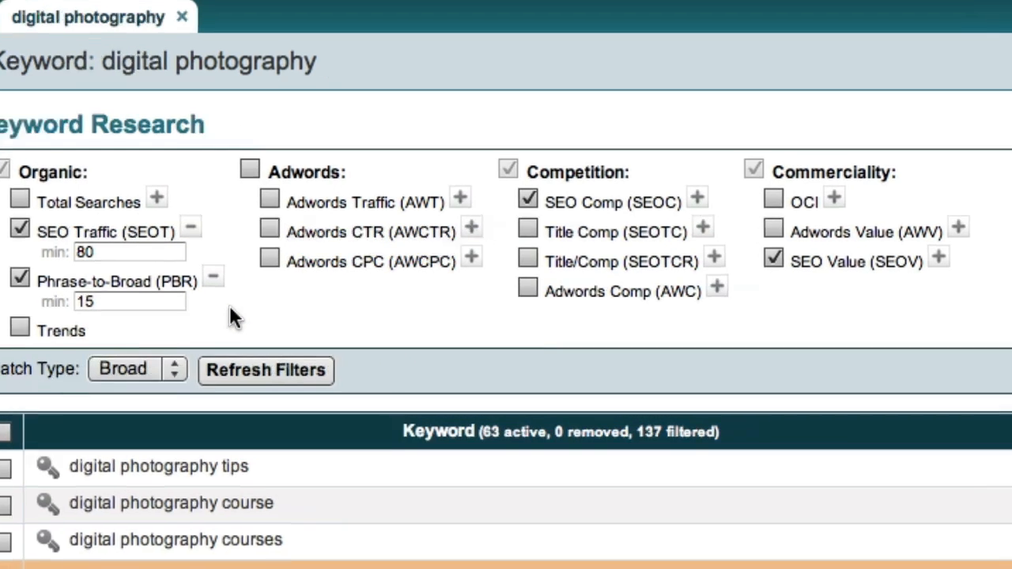
left_click(870, 326)
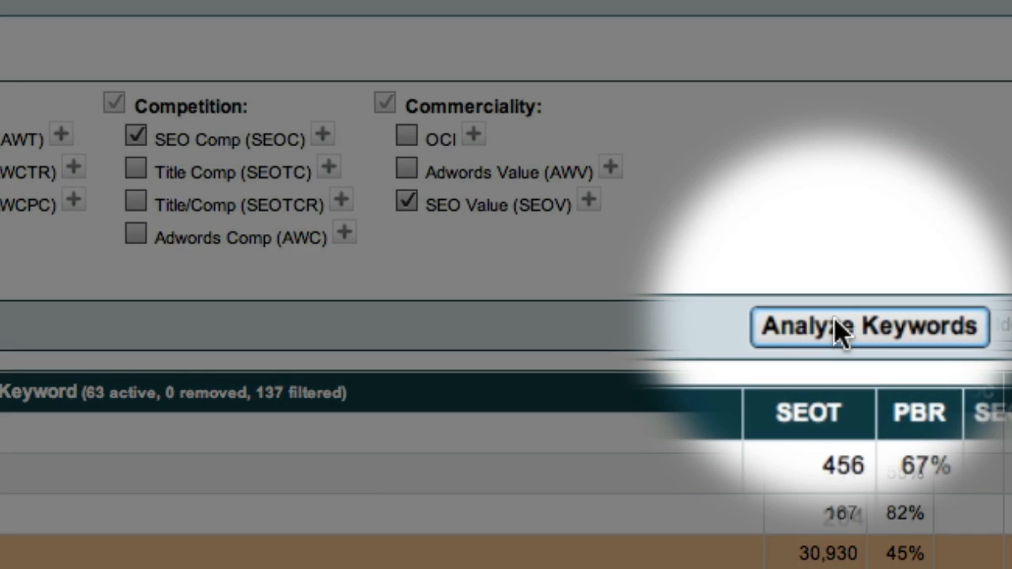
left_click(868, 326)
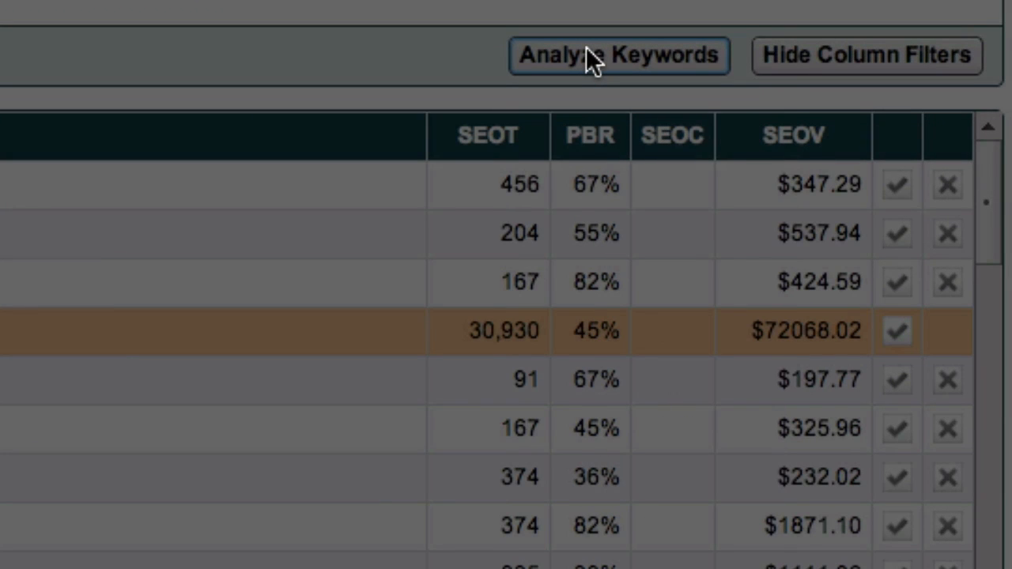
Step: Load SEO competition counts and add a maximum SEO competition and minimum SEO value filter
left_click(620, 54)
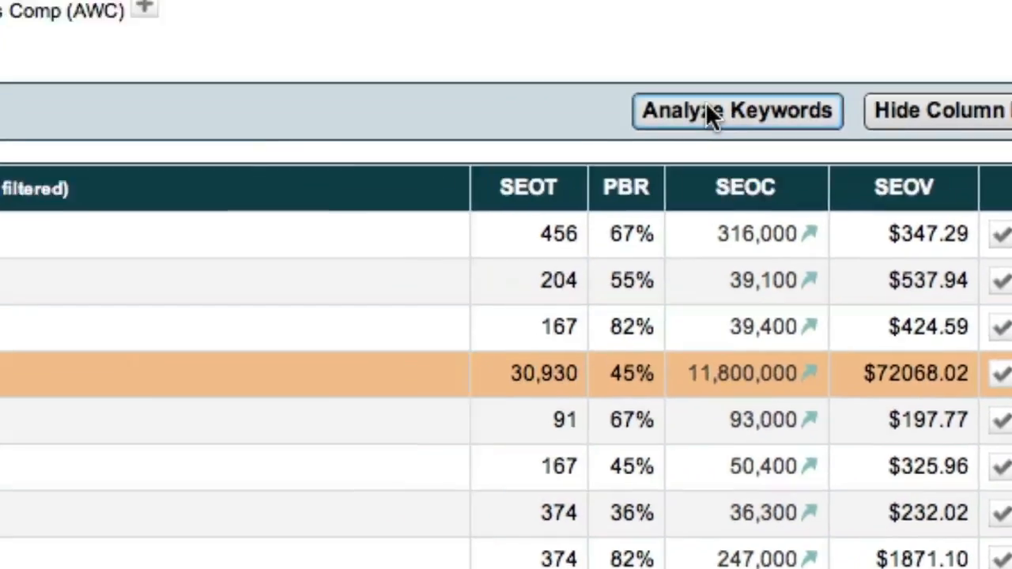
left_click(737, 111)
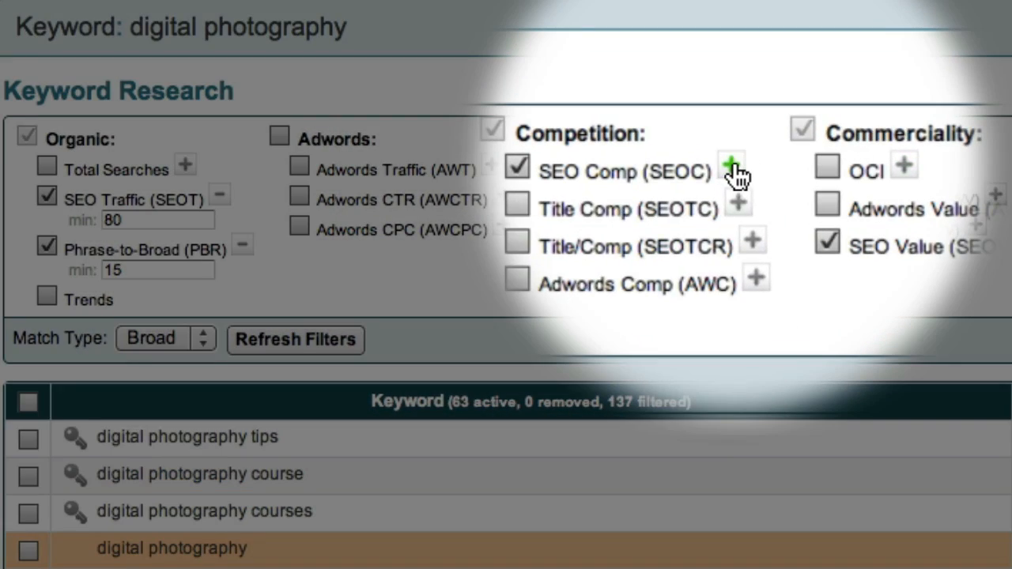
left_click(730, 164)
type("30000")
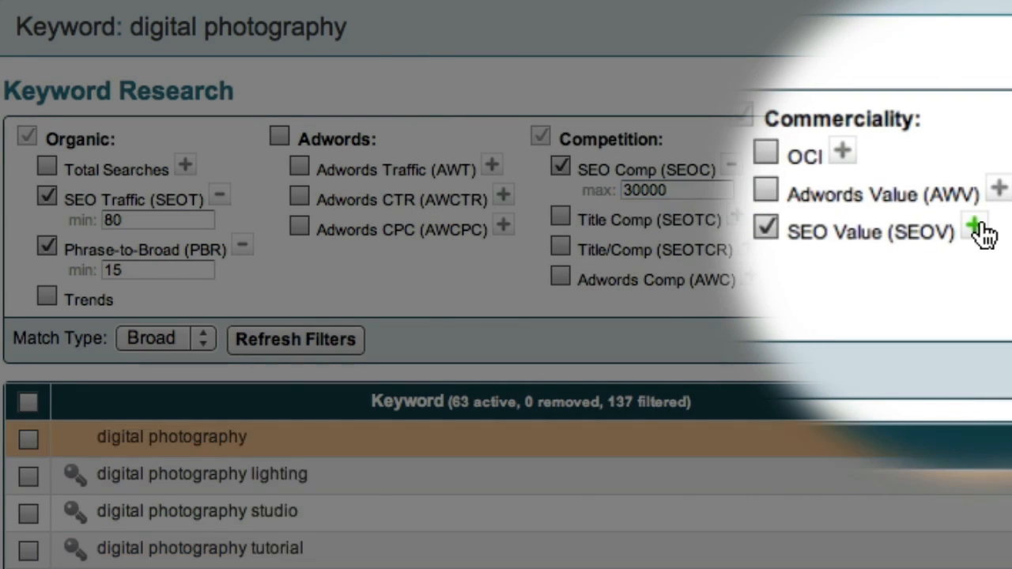
type("3")
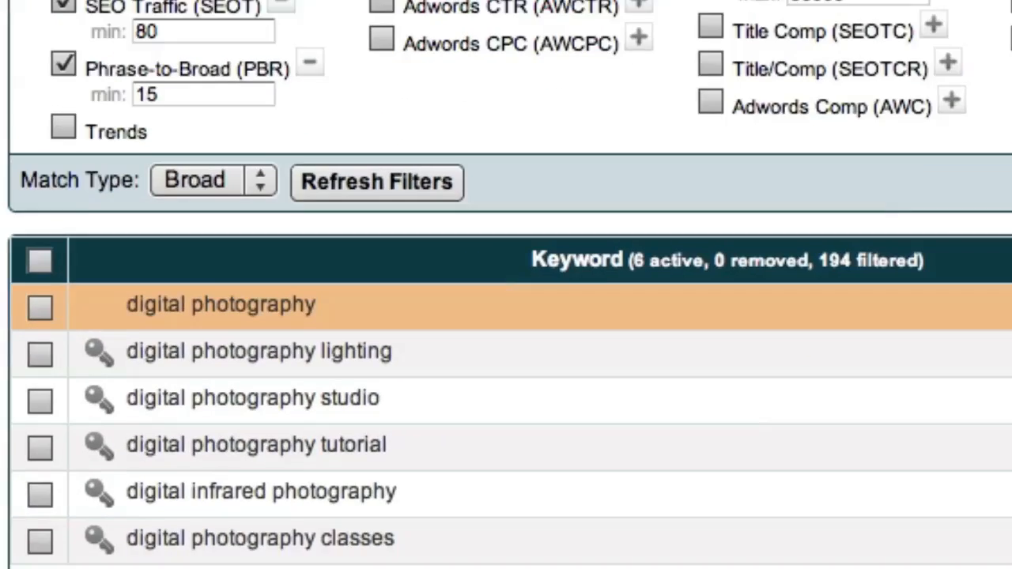
scroll("down", 3)
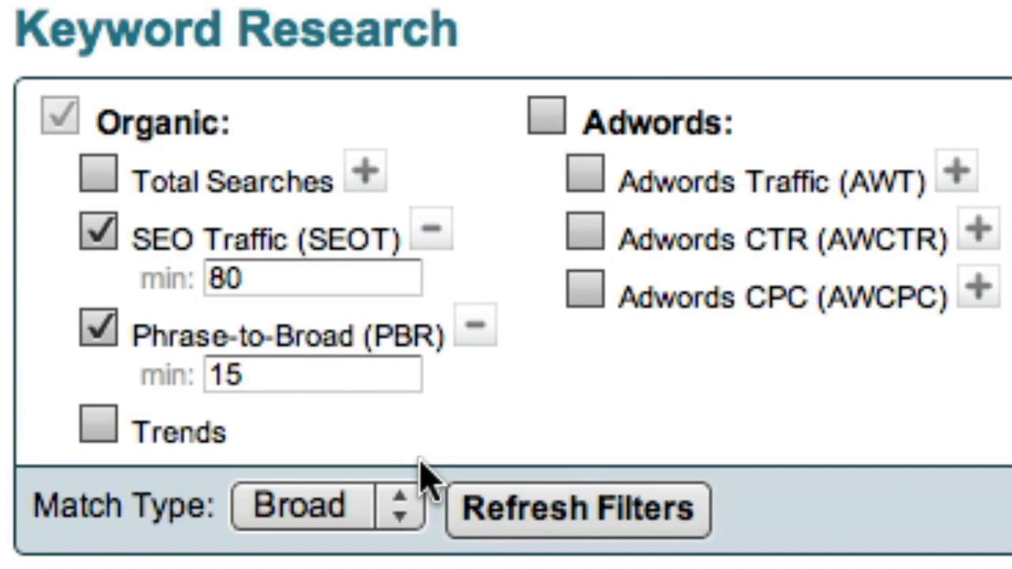
left_click(313, 278)
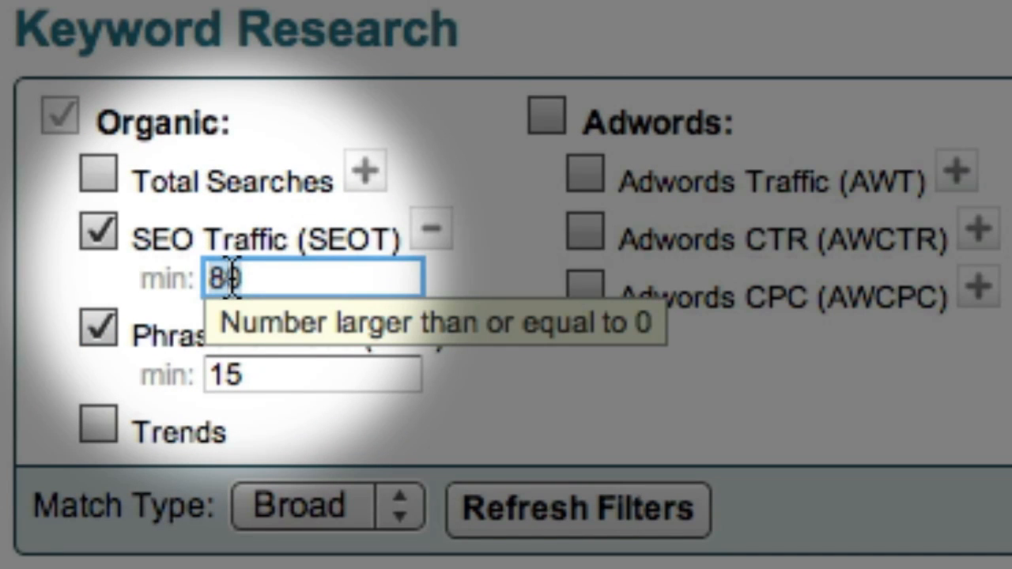
type("50")
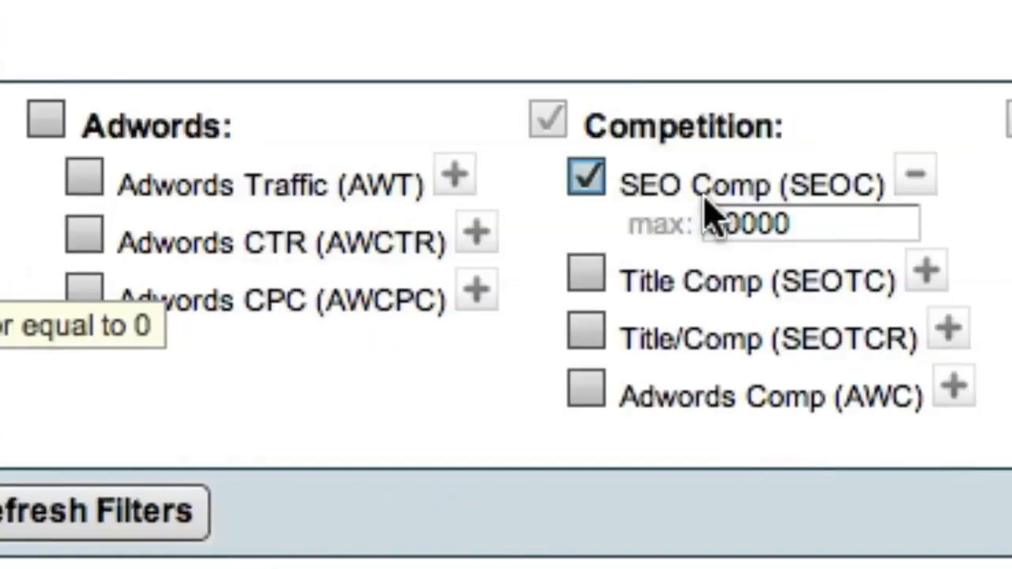
type("50")
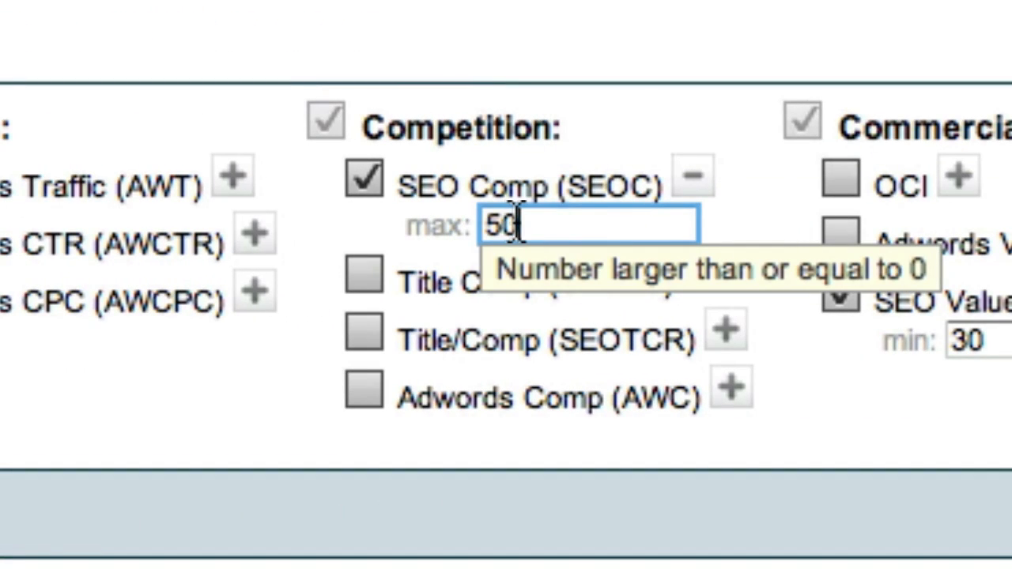
type("000")
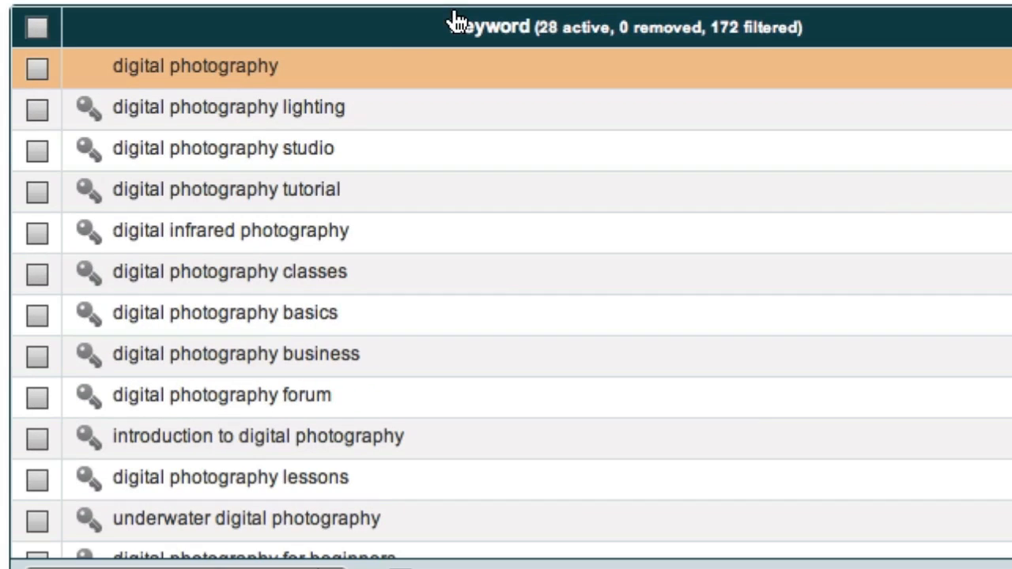
mouse_move(373, 104)
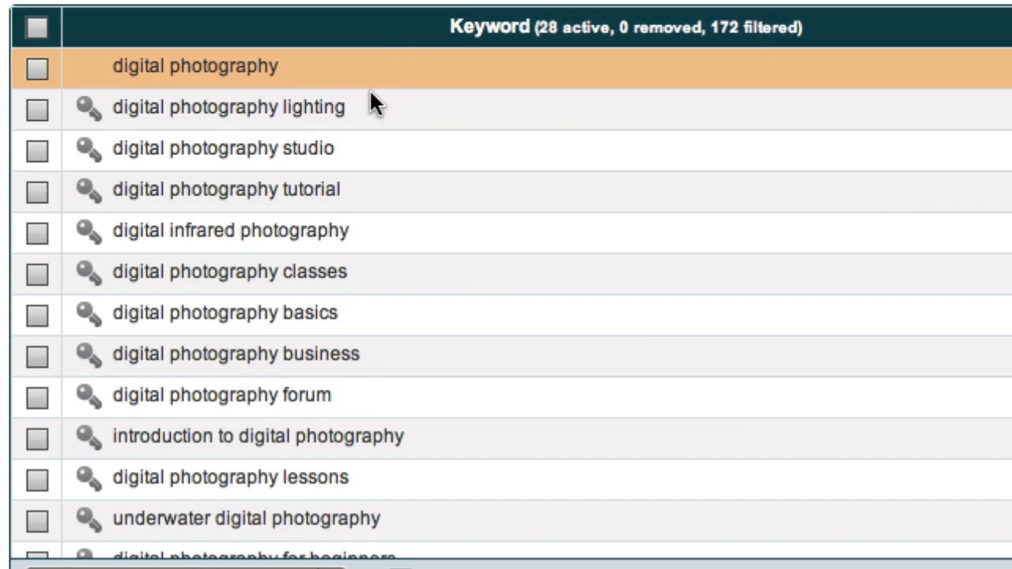
mouse_move(372, 351)
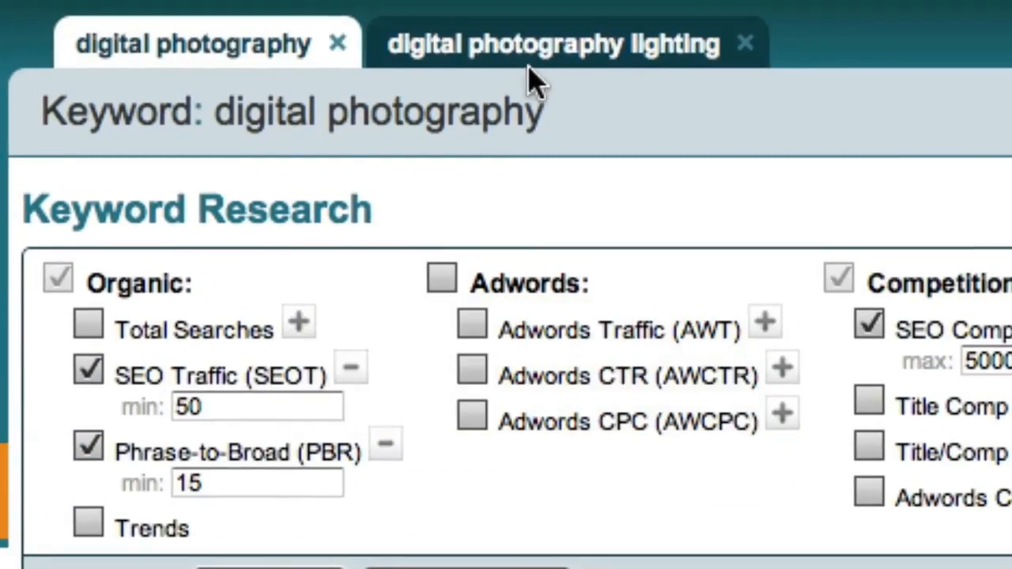
Step: Switch to the 'digital photography lighting' keyword tab showing its research modules
left_click(553, 45)
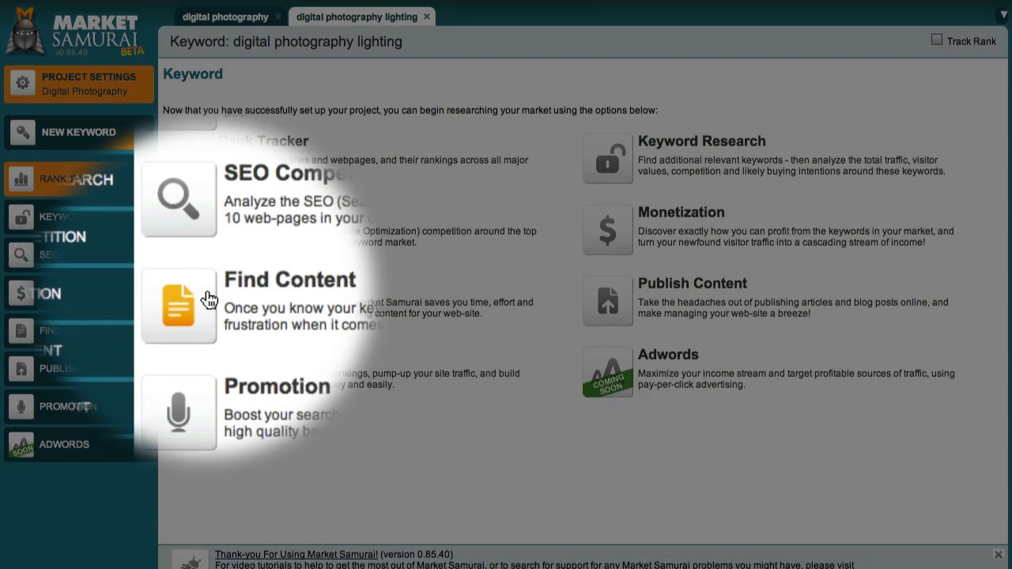
Step: Find content for the keyword from Ezine Articles, Scribd Documents, Yahoo Answers and other sources, returning 44 articles
left_click(177, 307)
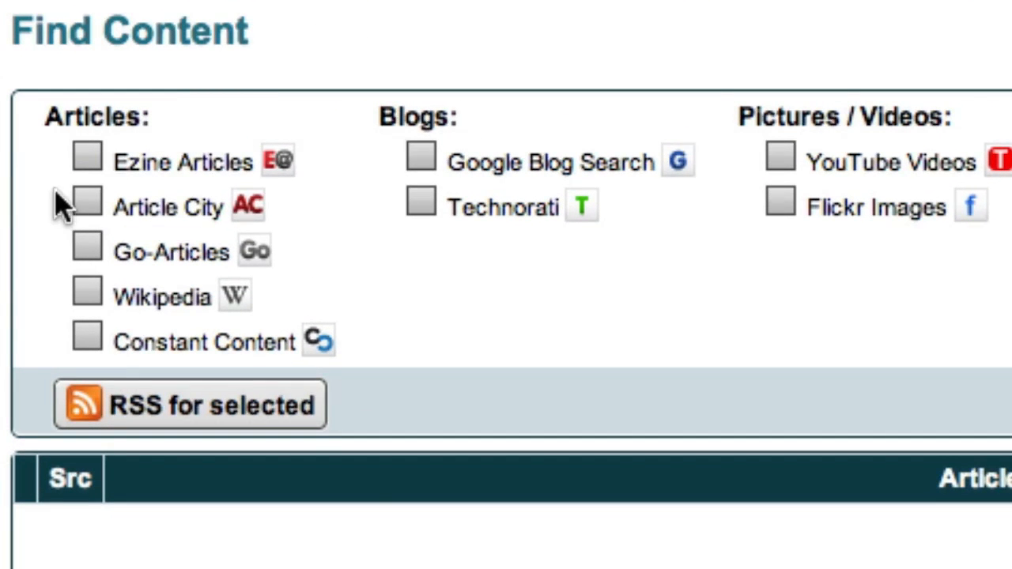
left_click(87, 156)
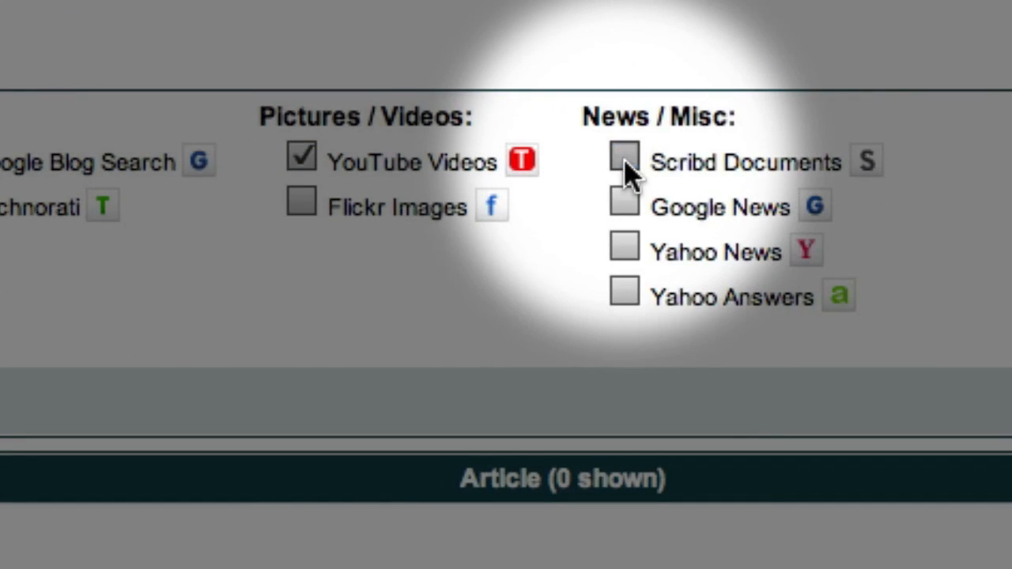
left_click(623, 161)
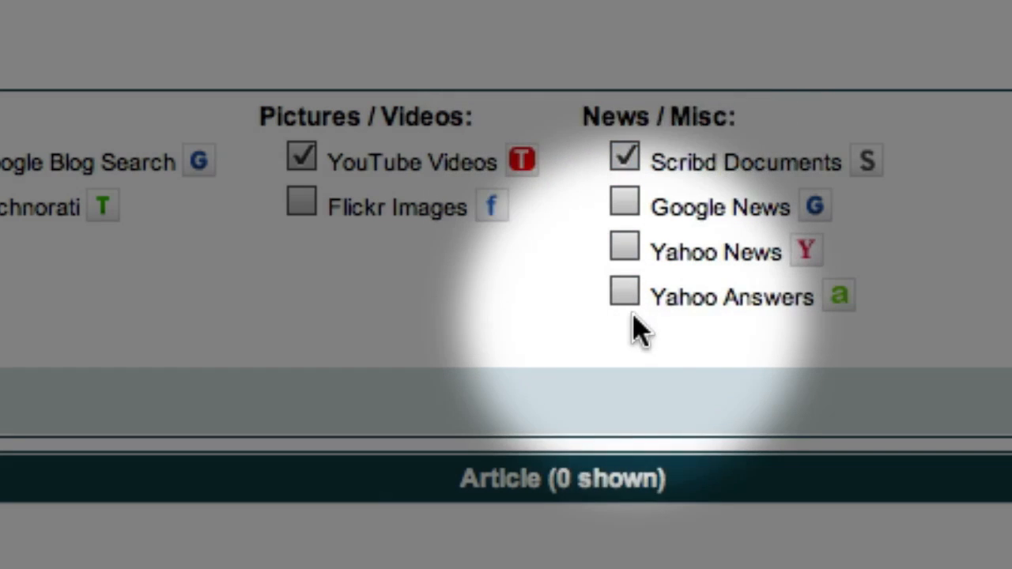
left_click(623, 291)
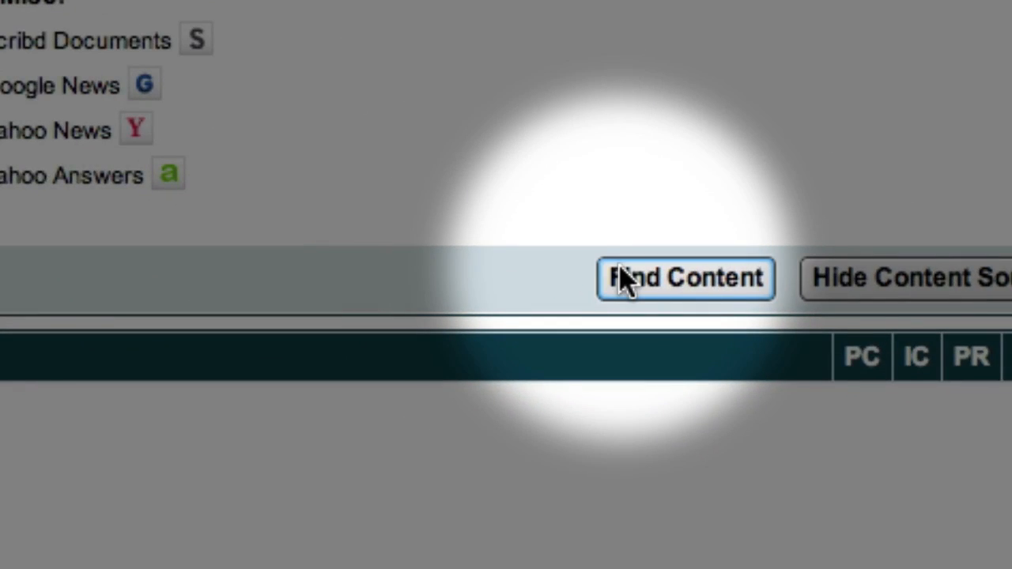
left_click(684, 278)
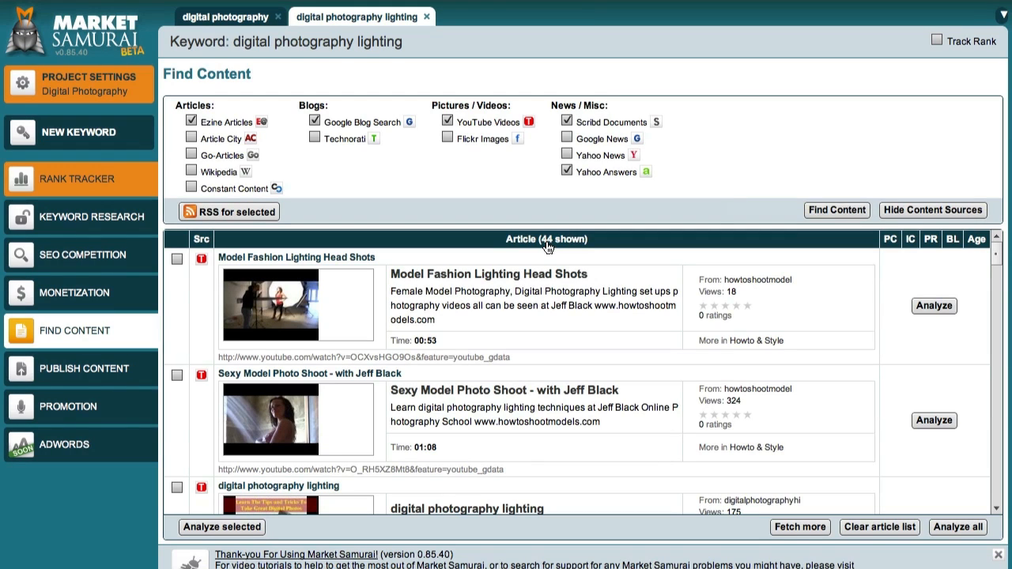
mouse_move(917, 524)
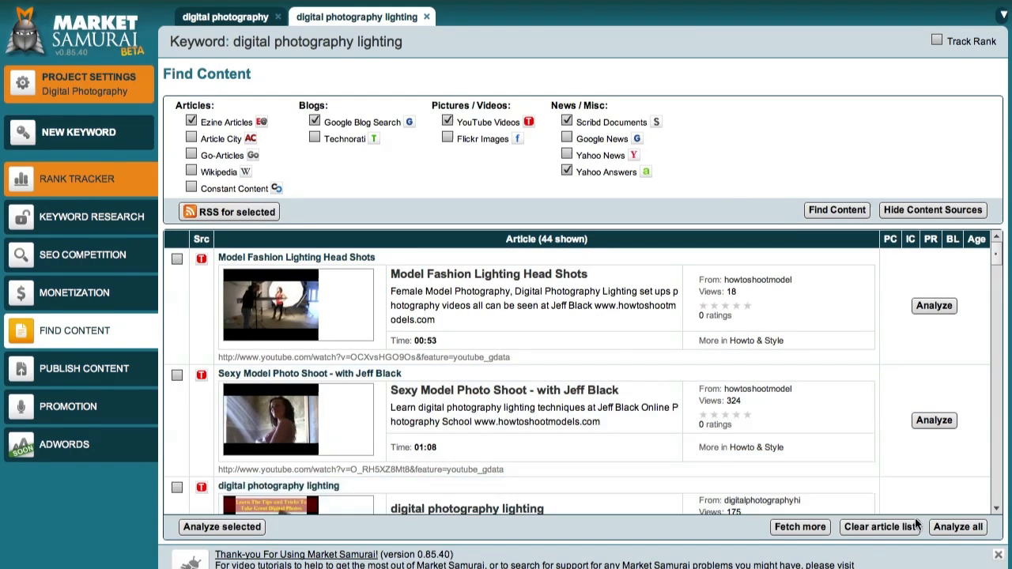
Step: Analyse all 44 found articles to fill in keyword count, PageRank, backlink and age metrics
left_click(956, 528)
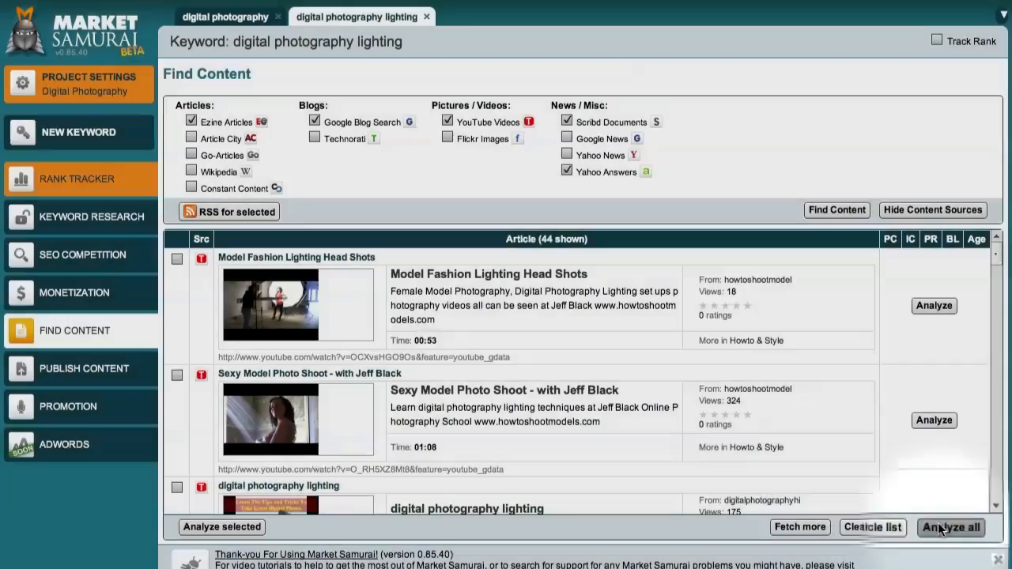
left_click(949, 527)
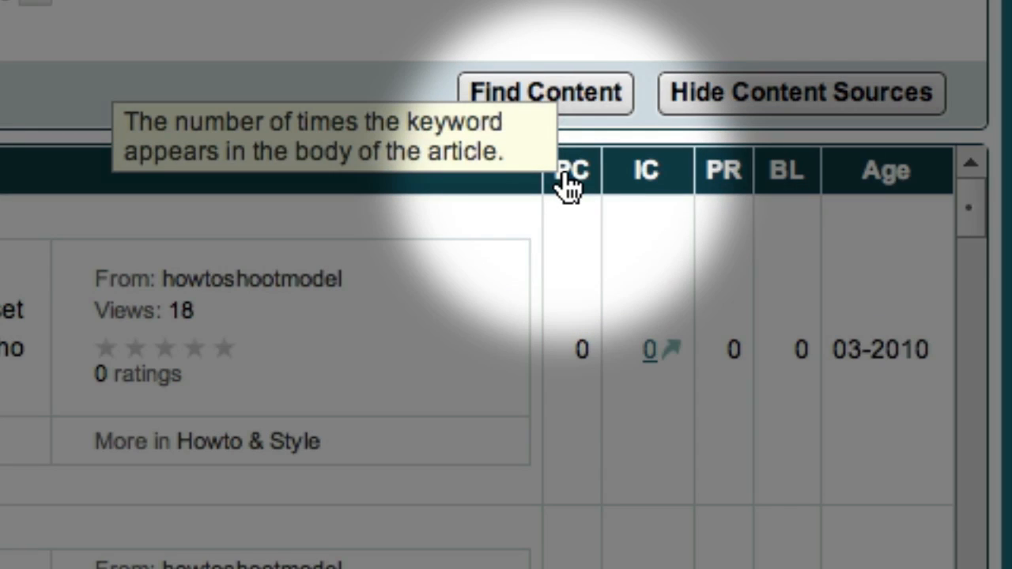
mouse_move(636, 187)
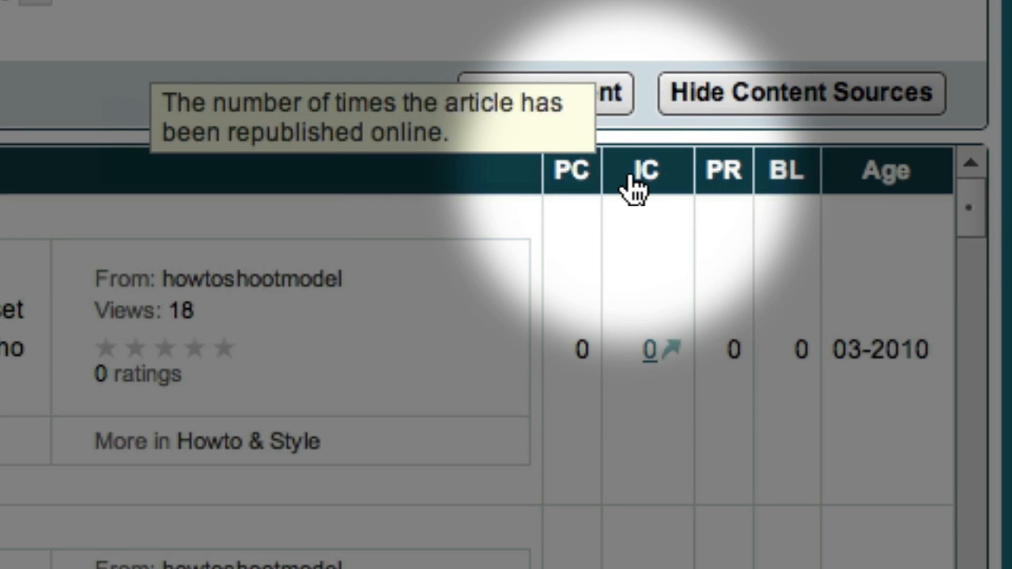
mouse_move(724, 182)
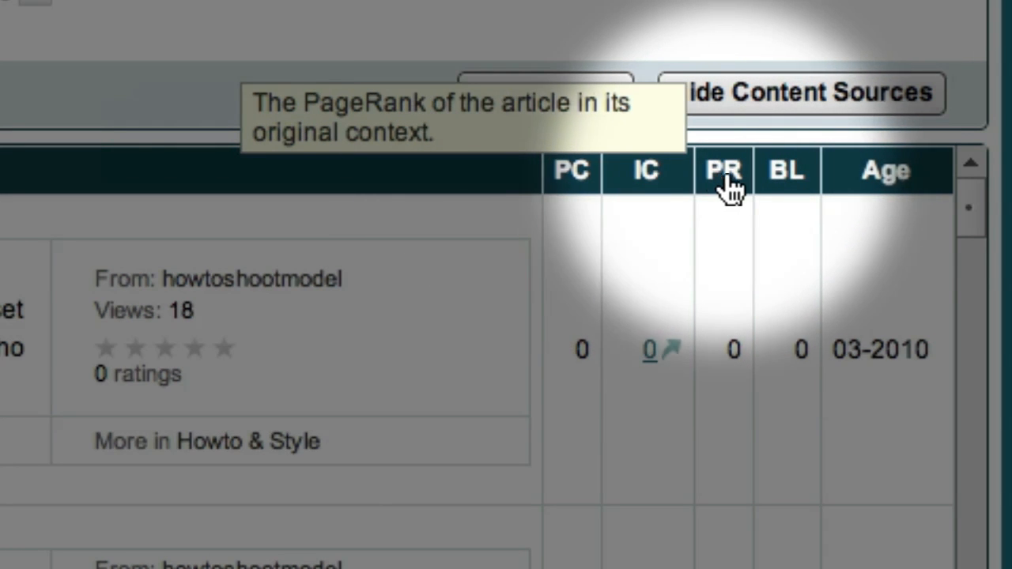
mouse_move(853, 187)
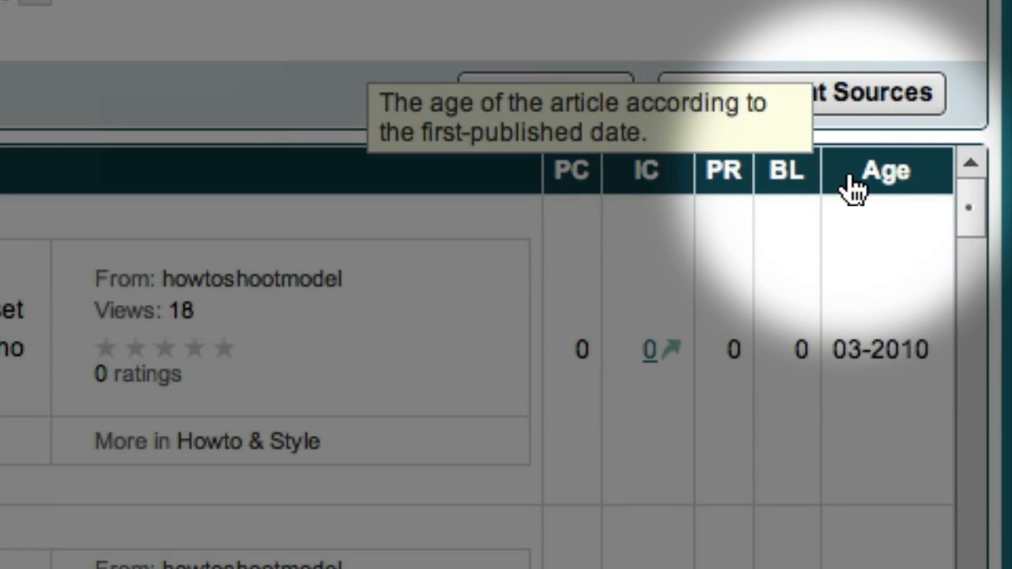
left_click(783, 171)
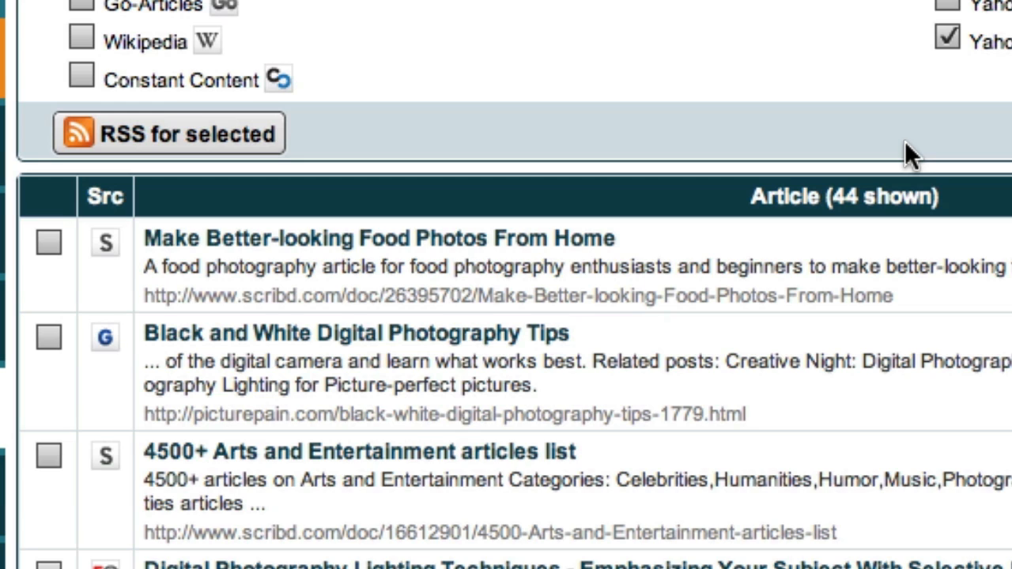
mouse_move(522, 241)
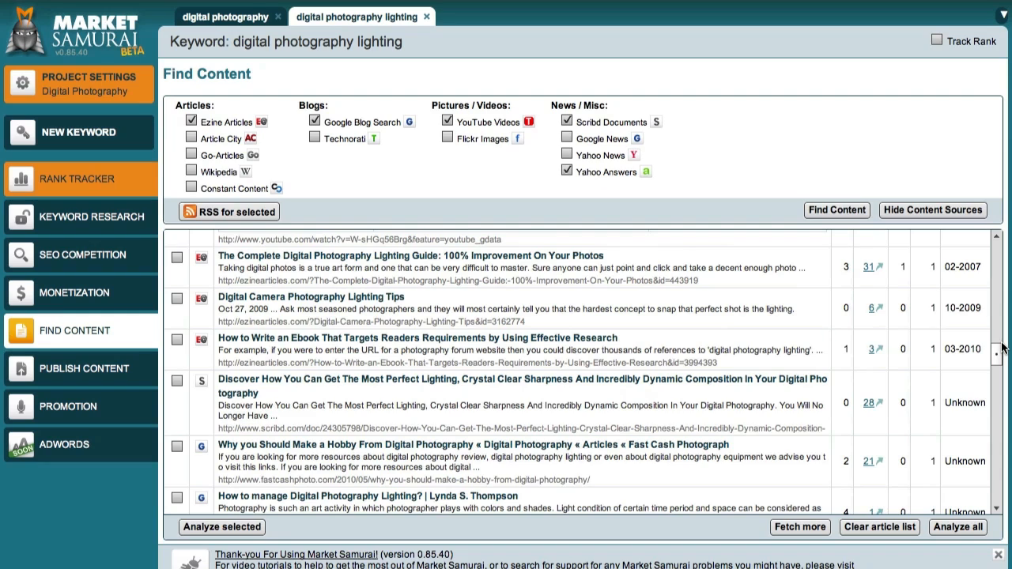
mouse_move(378, 367)
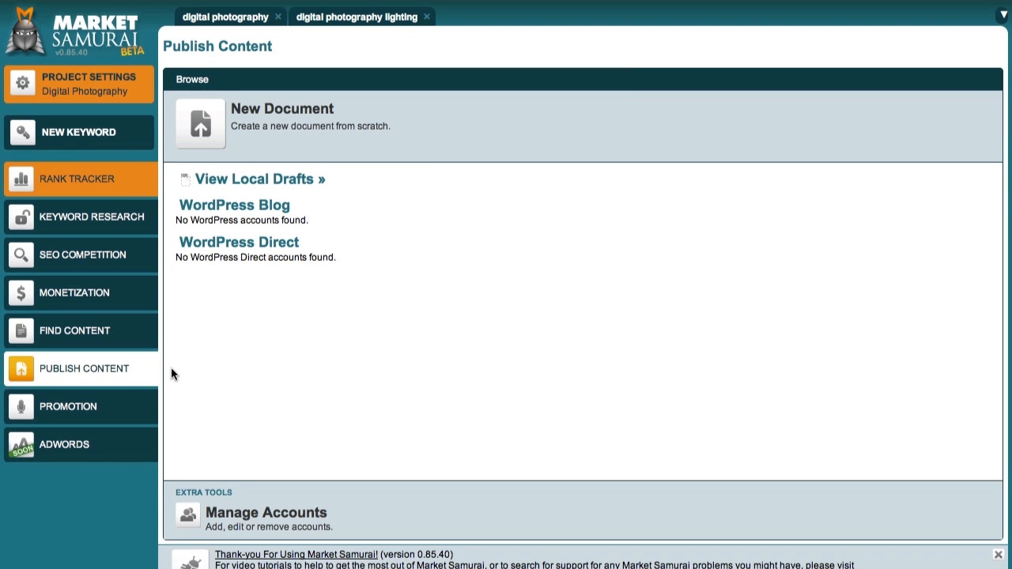
mouse_move(180, 297)
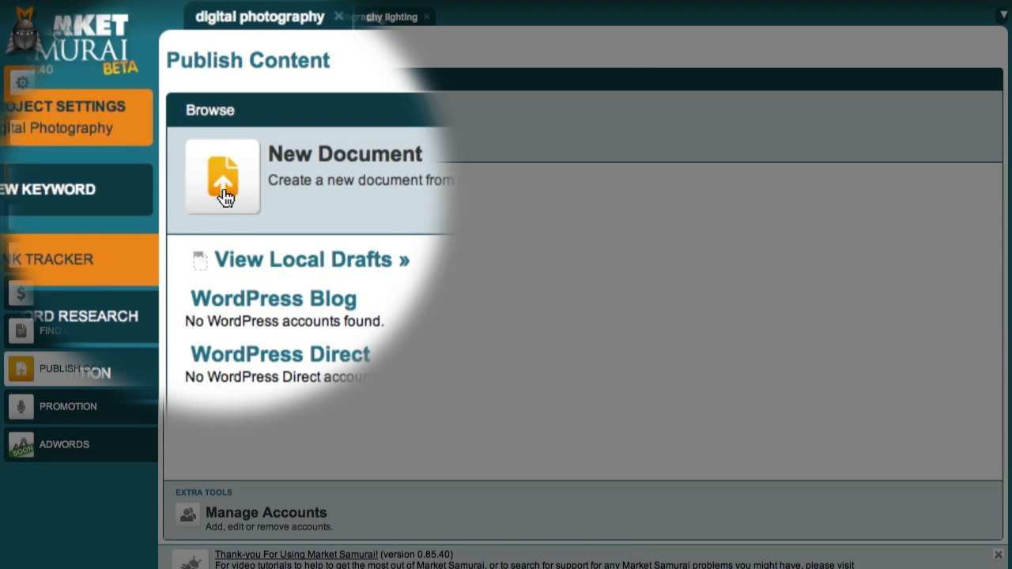
Step: Create a new document titled 'Digital Photography Lighting - How To Use Flash Fill'
left_click(221, 176)
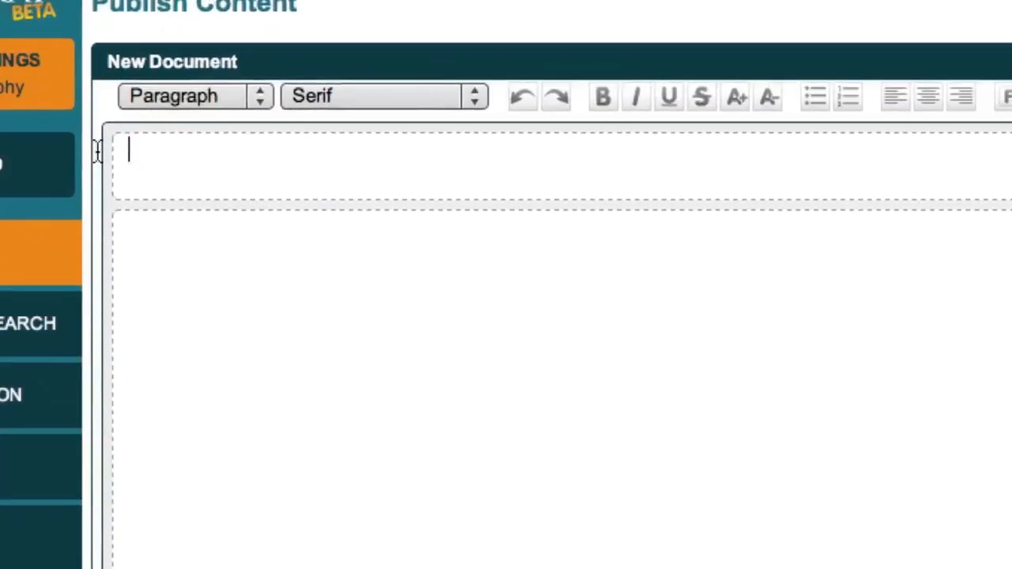
type("Digital Photography Lighting - How To Use Flash Fill")
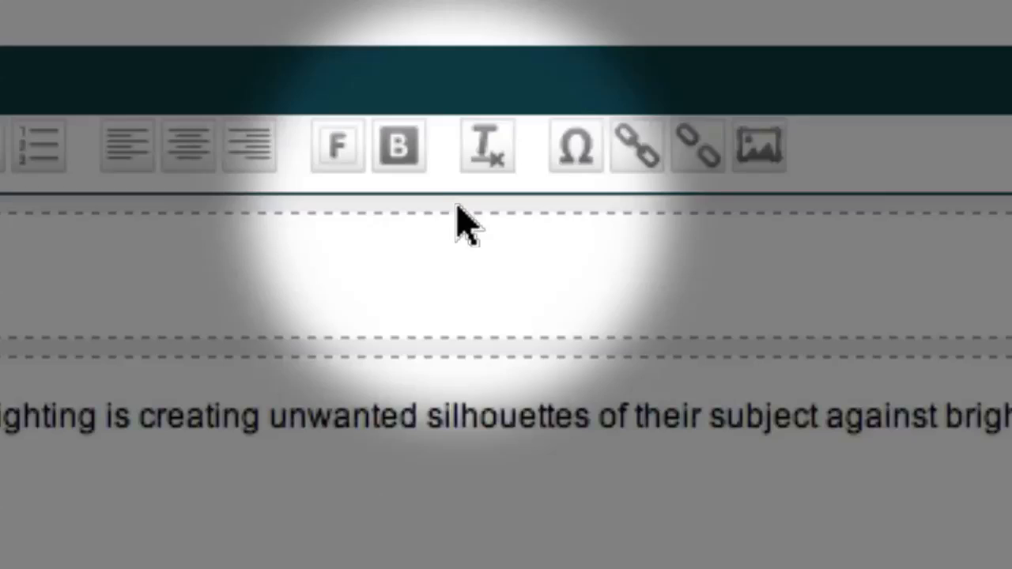
mouse_move(699, 189)
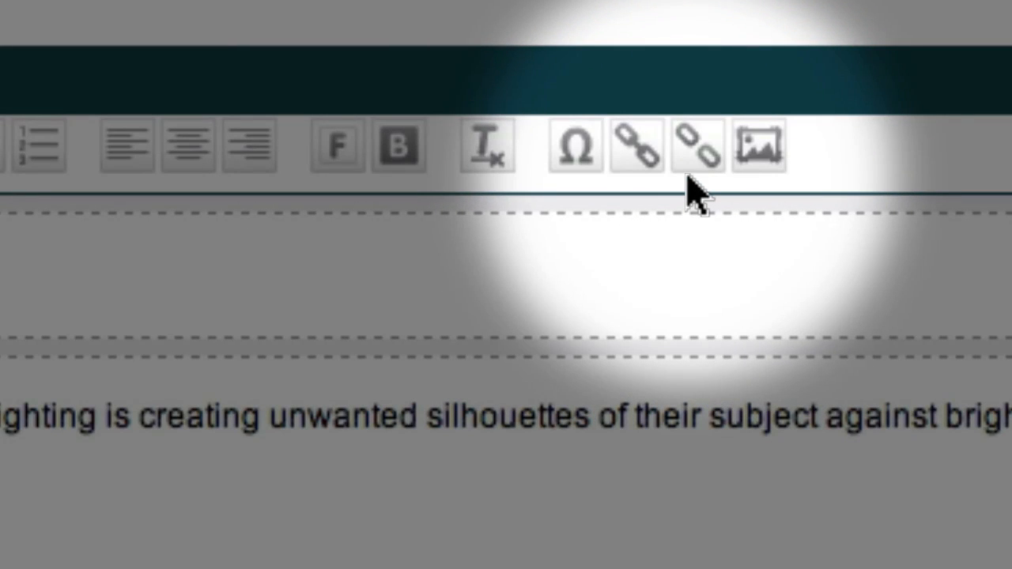
mouse_move(756, 145)
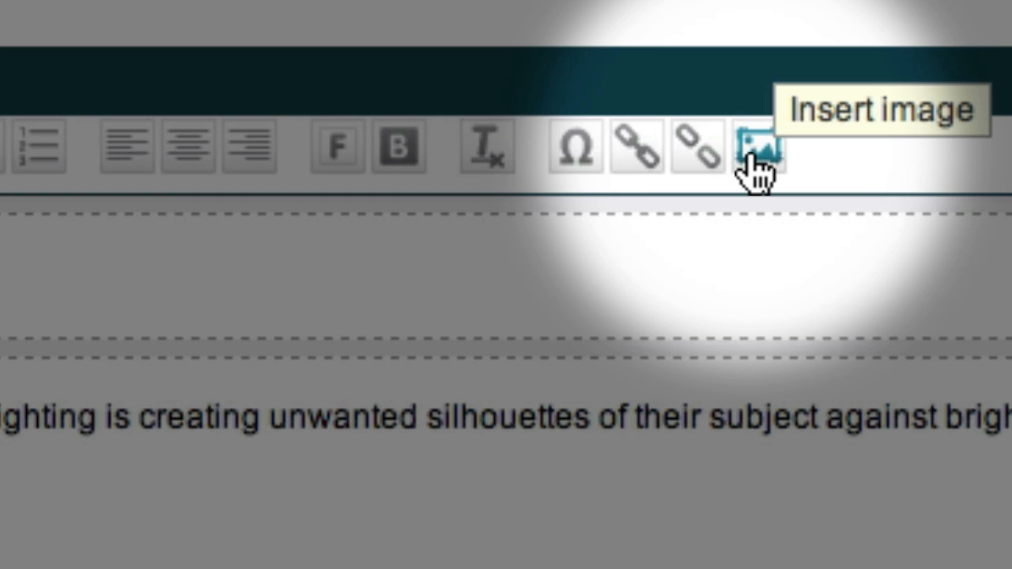
Step: Insert the FillFlash.jpg photo pair from the Desktop into the article
left_click(757, 148)
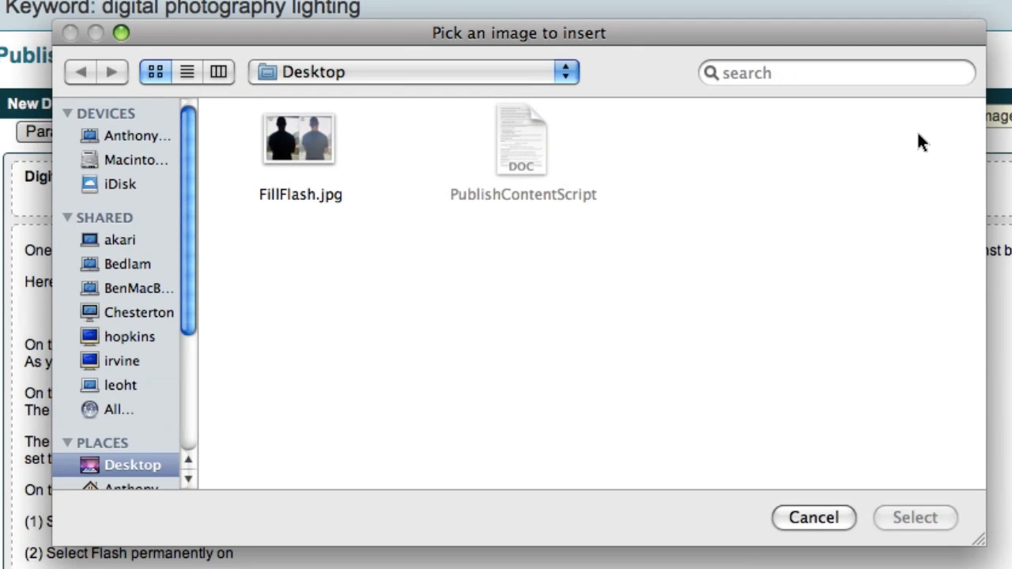
left_click(299, 139)
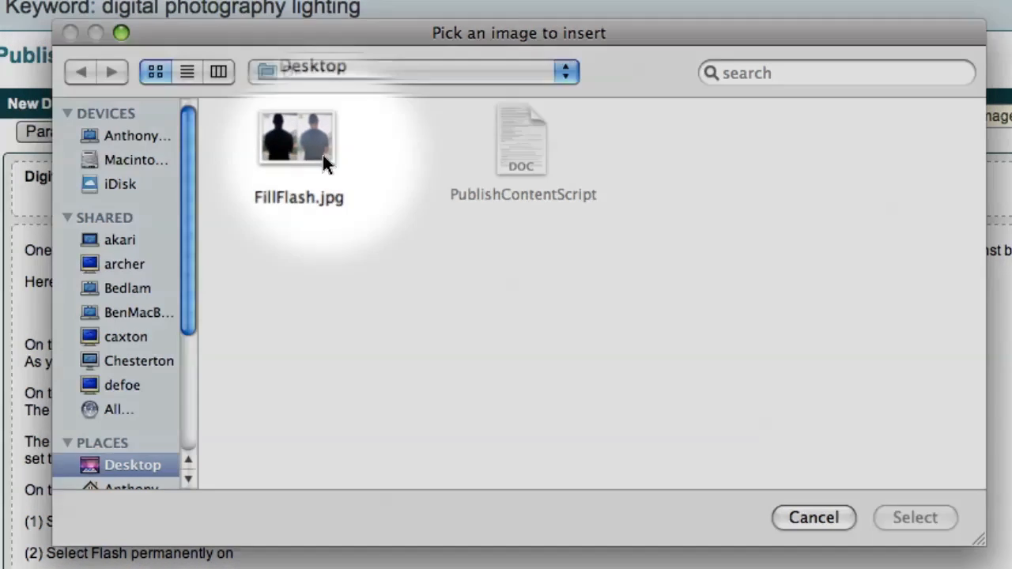
left_click(298, 139)
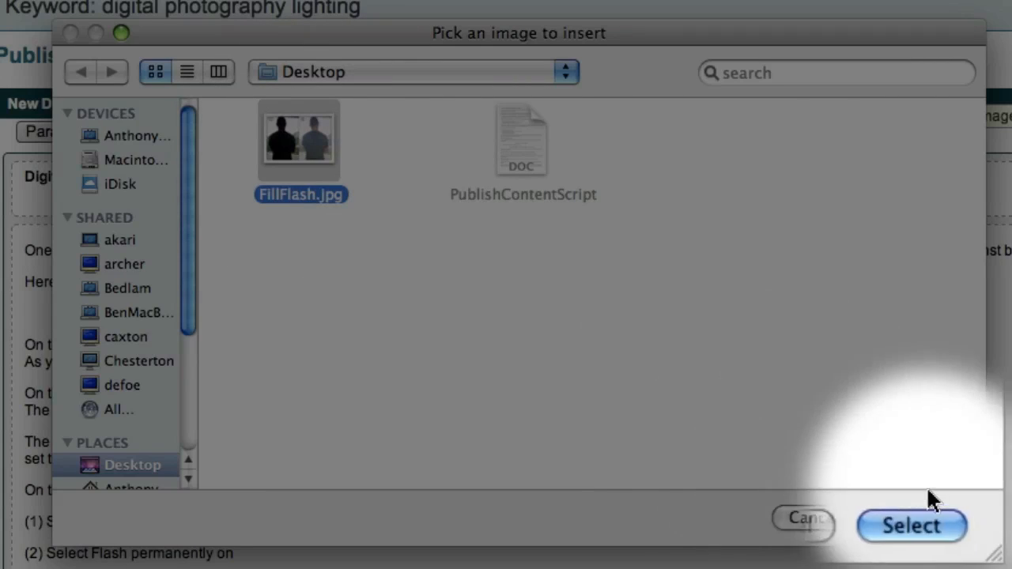
left_click(911, 525)
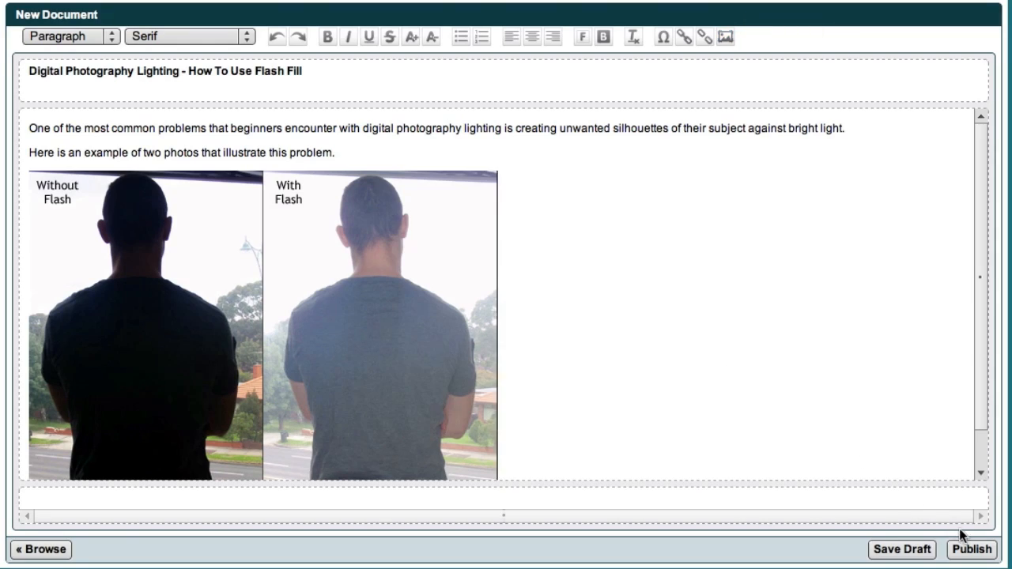
Step: Begin publishing and name the new WordPress account 'My Photo Blog'
left_click(971, 550)
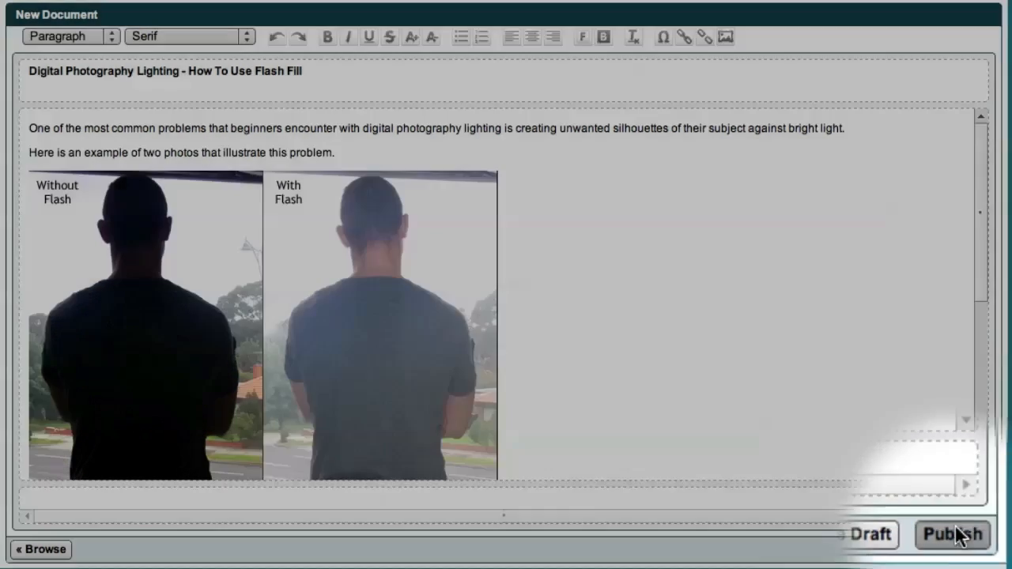
left_click(951, 534)
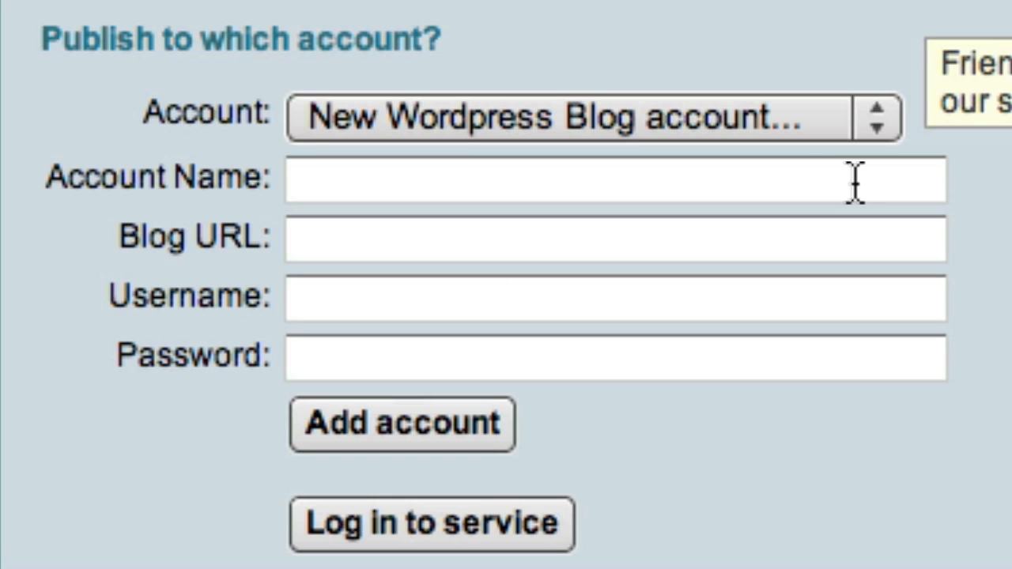
type("My Pho")
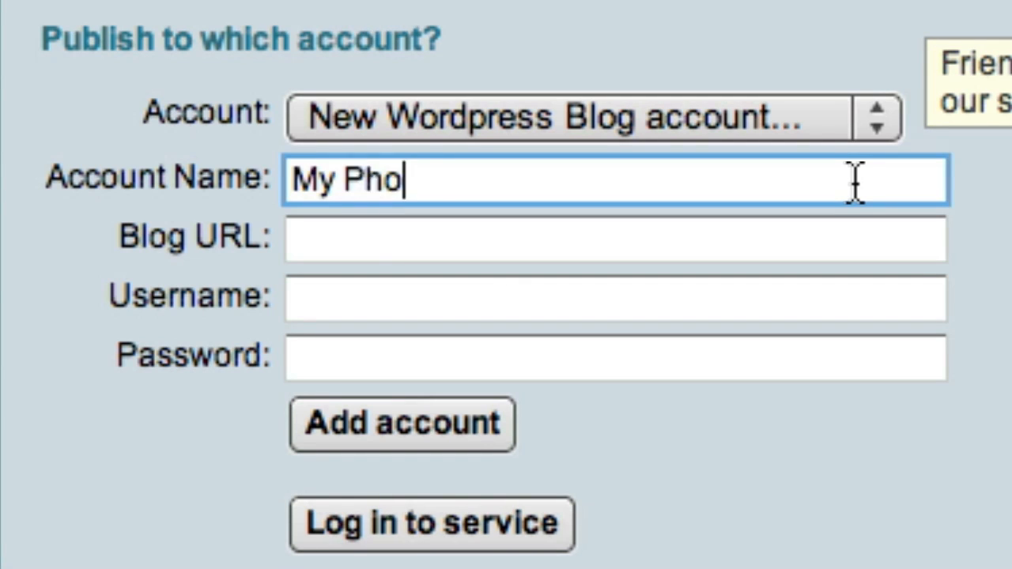
type("to Blog")
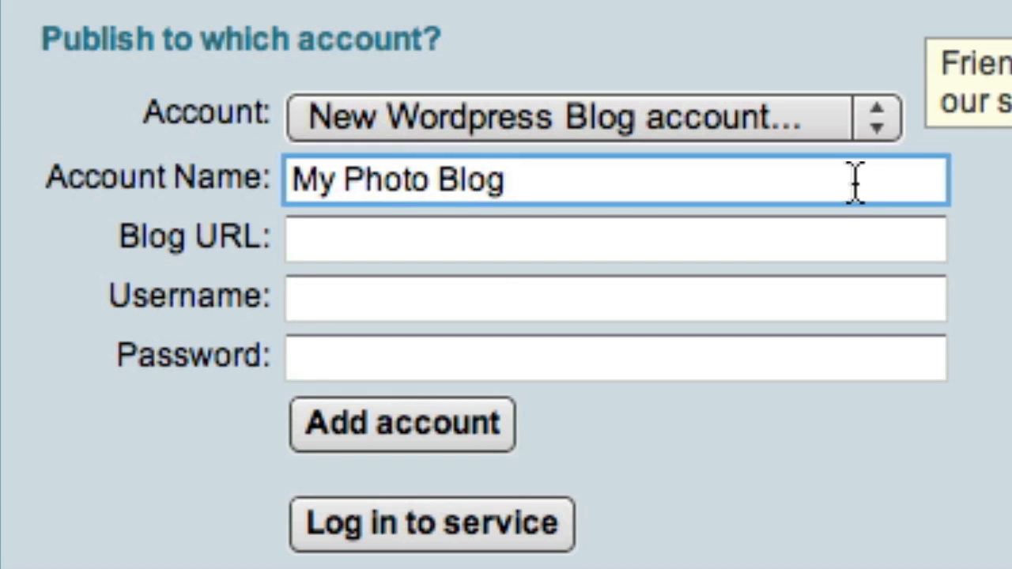
left_click(615, 237)
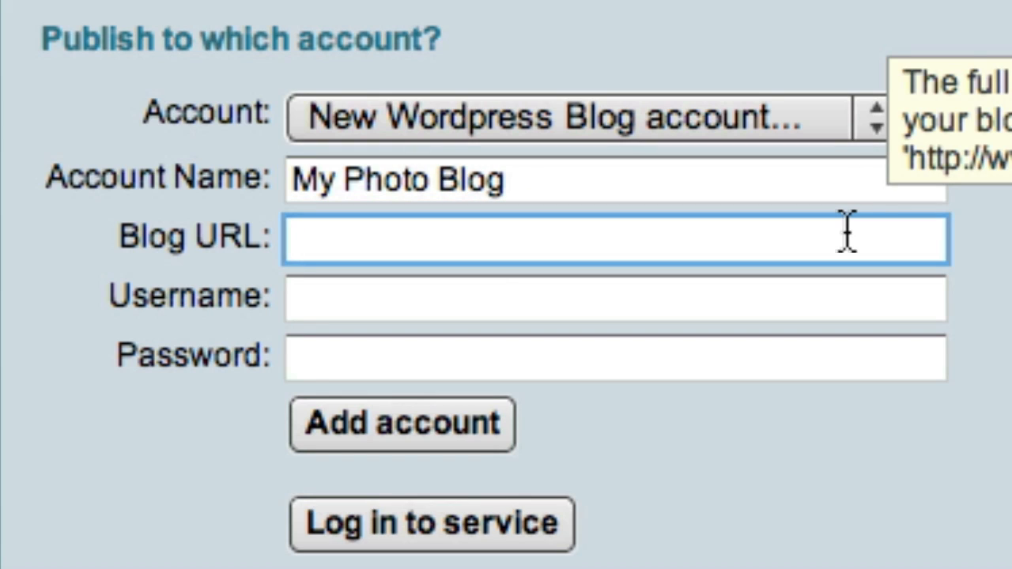
type("h")
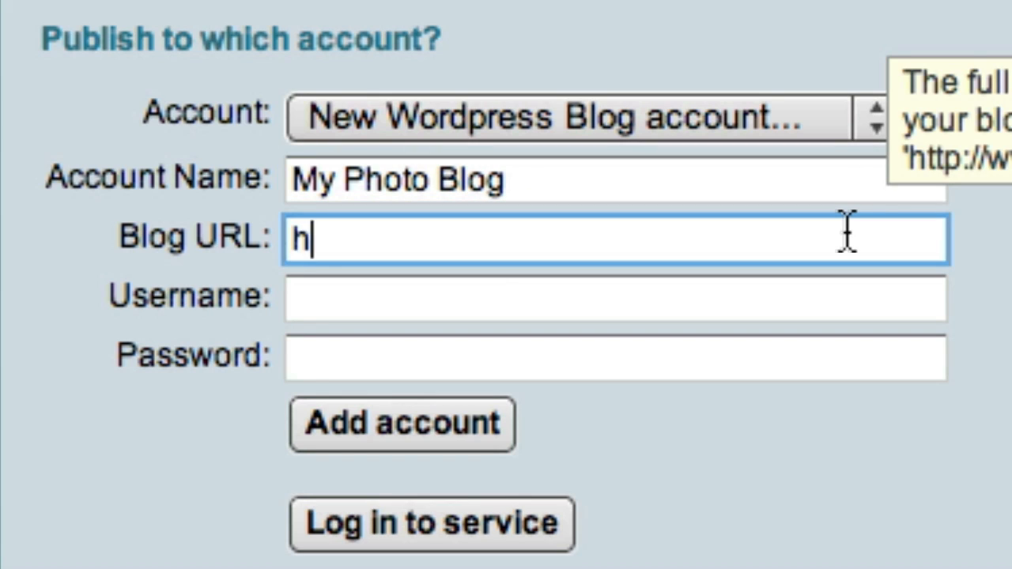
type("ttp://")
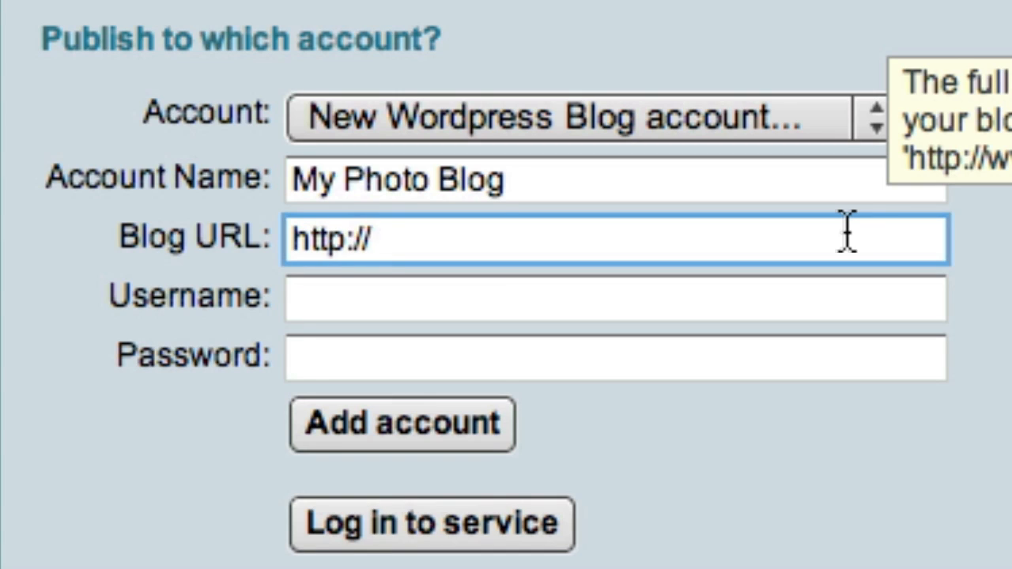
type("www")
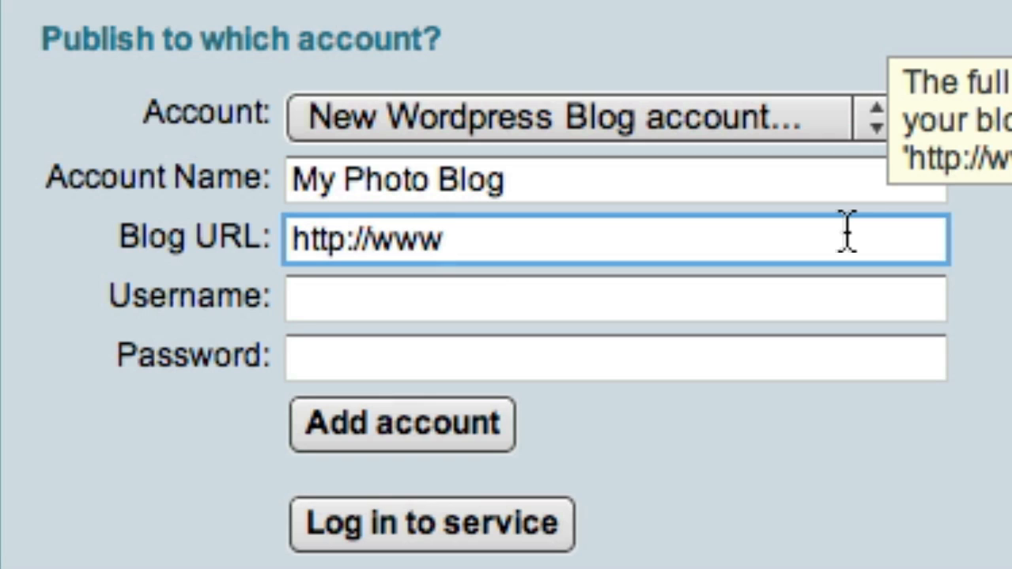
type(".digital")
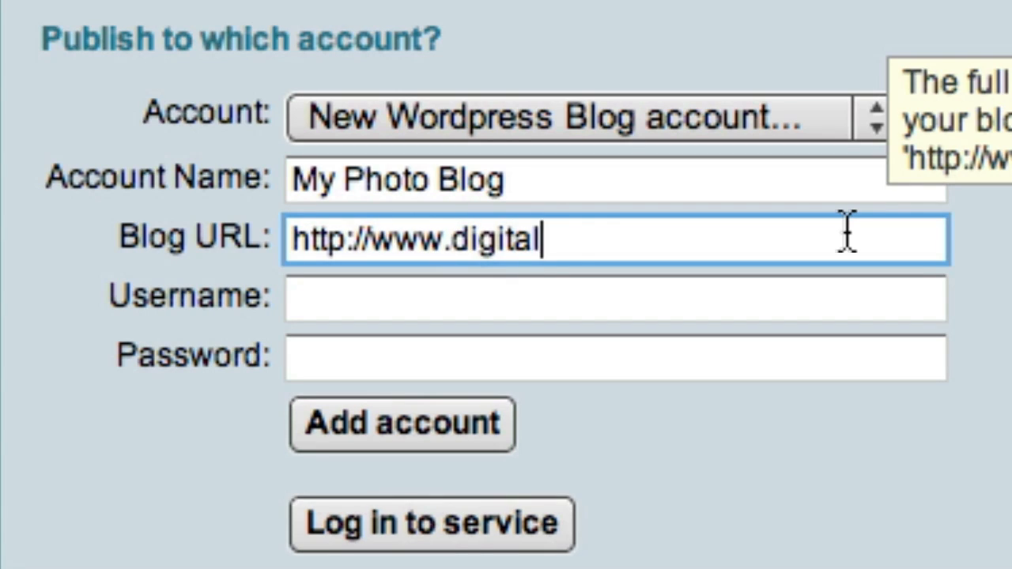
type("photosec")
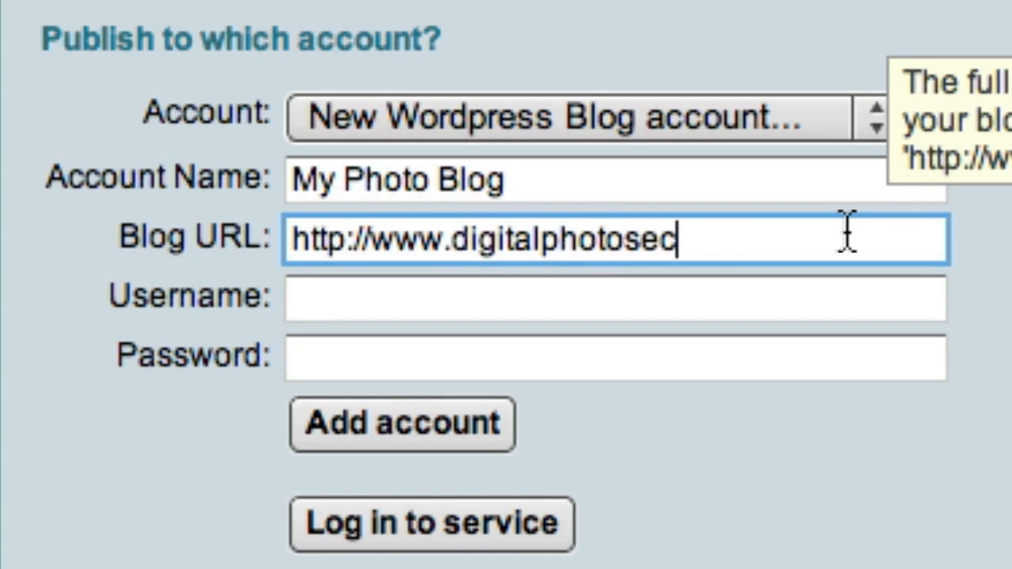
type("rets.com")
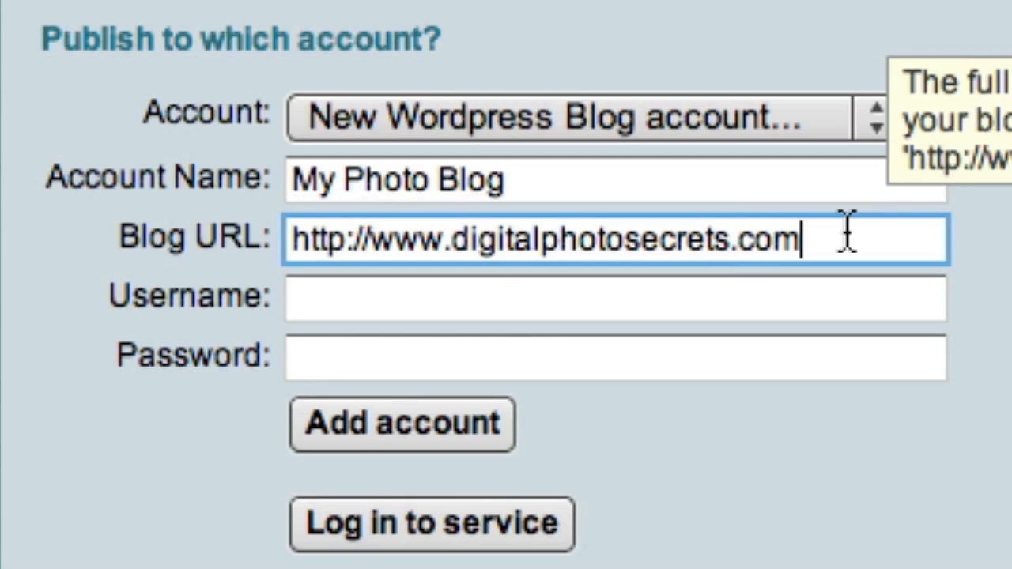
type("admin")
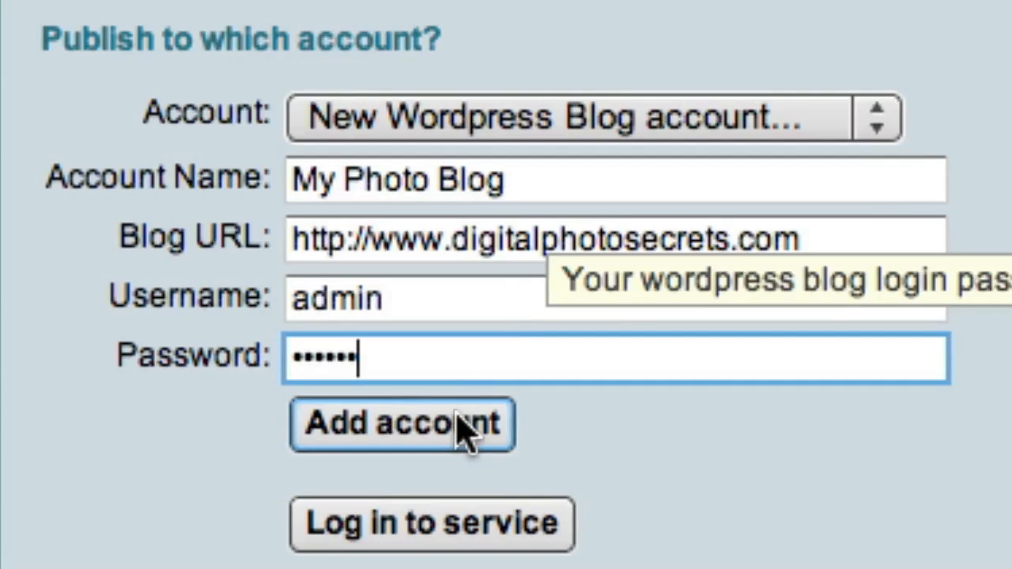
left_click(401, 424)
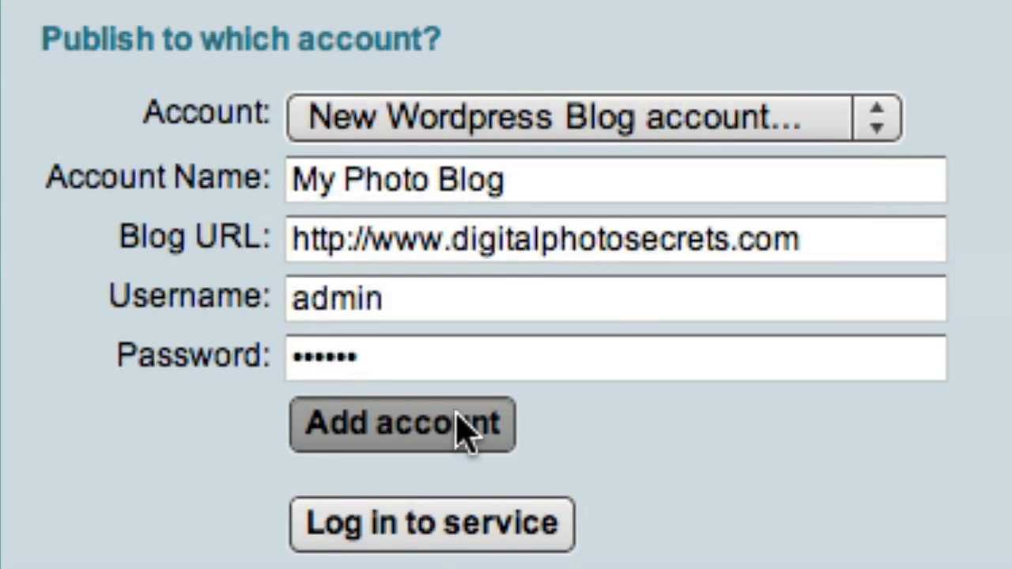
left_click(402, 423)
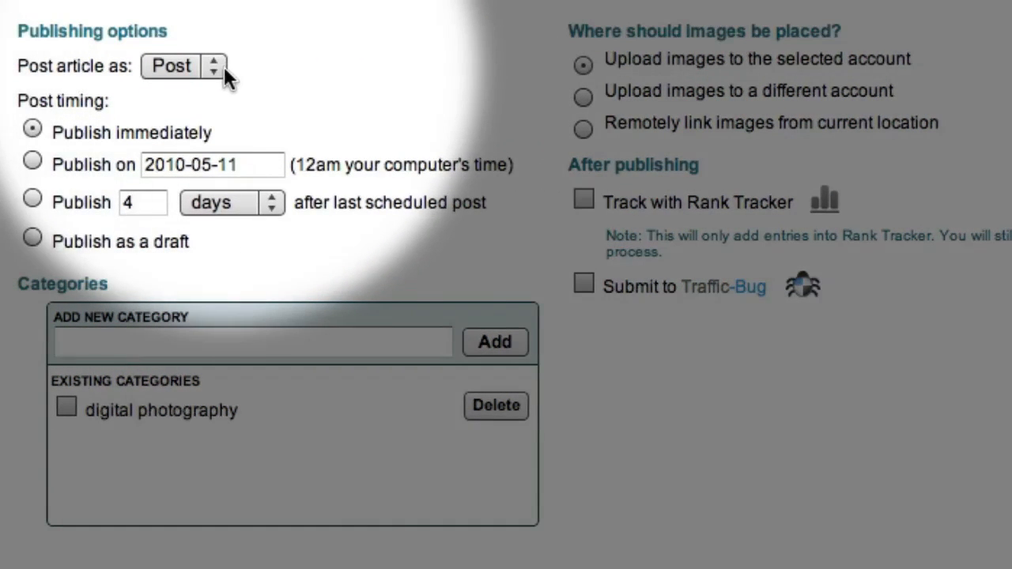
Step: Keep the article type as Post and file it under the digital photography category
left_click(183, 66)
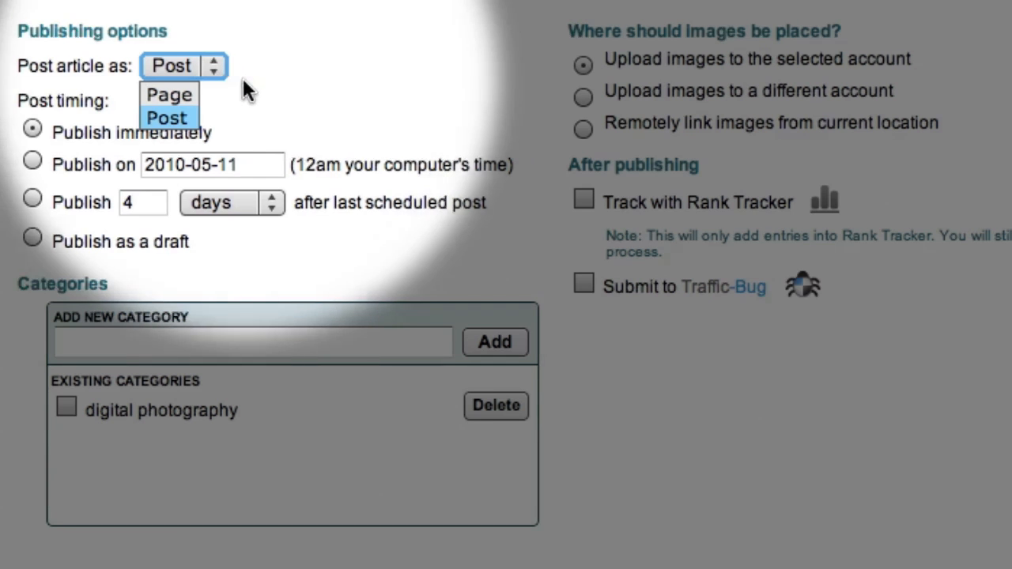
left_click(167, 117)
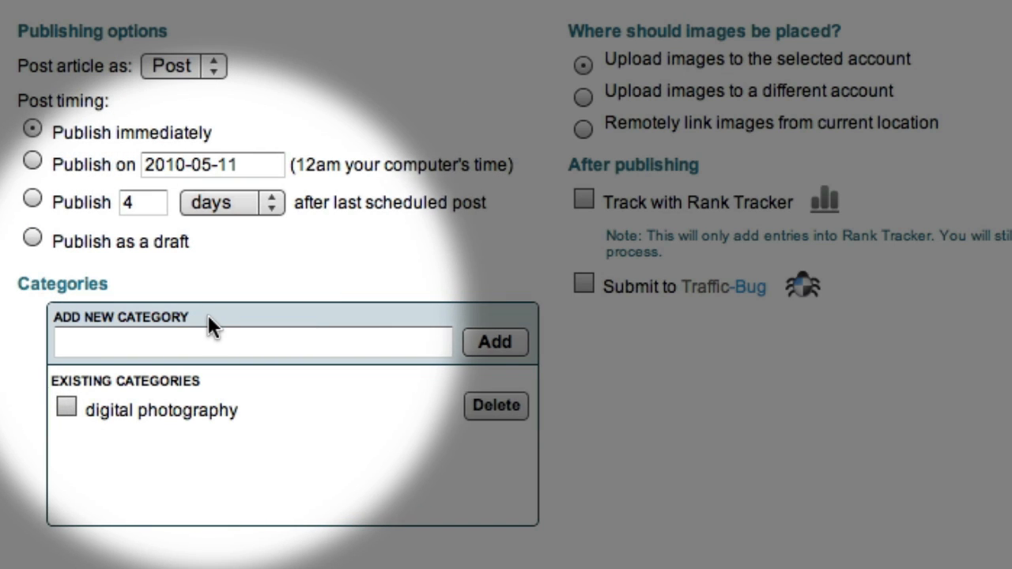
left_click(66, 406)
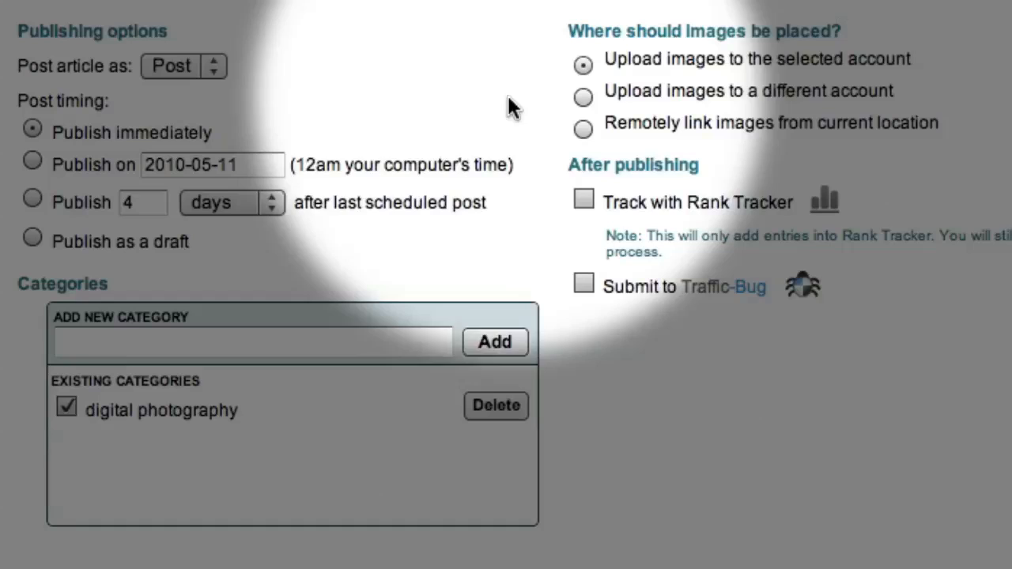
mouse_move(629, 49)
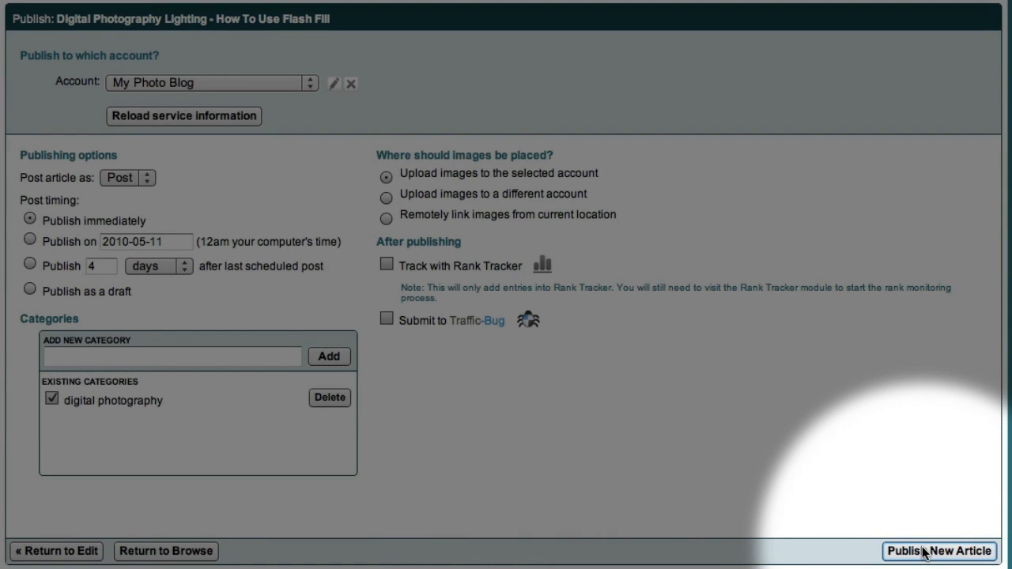
Step: Publish the article as a new post to My Photo Blog and view the live Flash Fill post
left_click(939, 551)
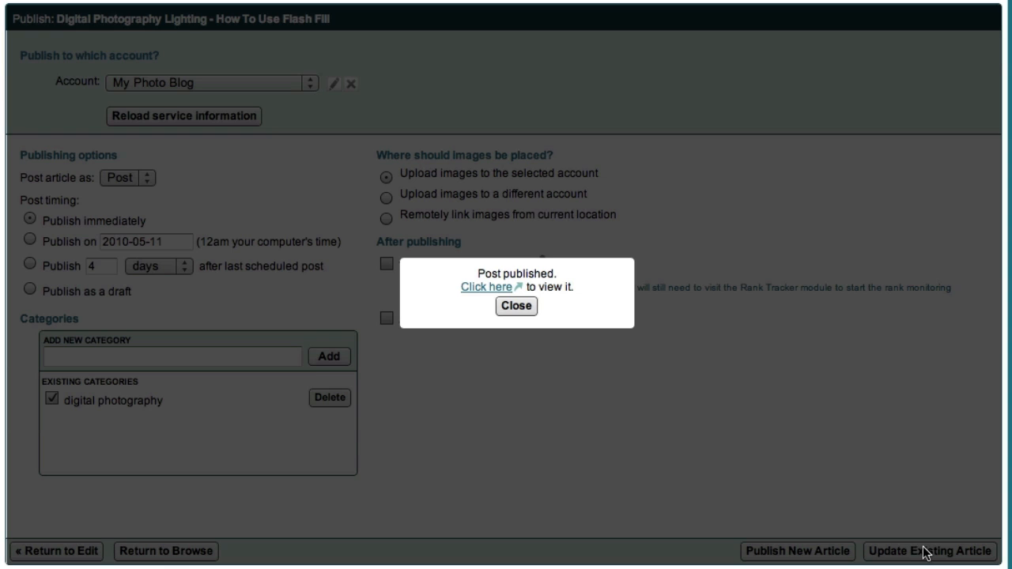
mouse_move(925, 557)
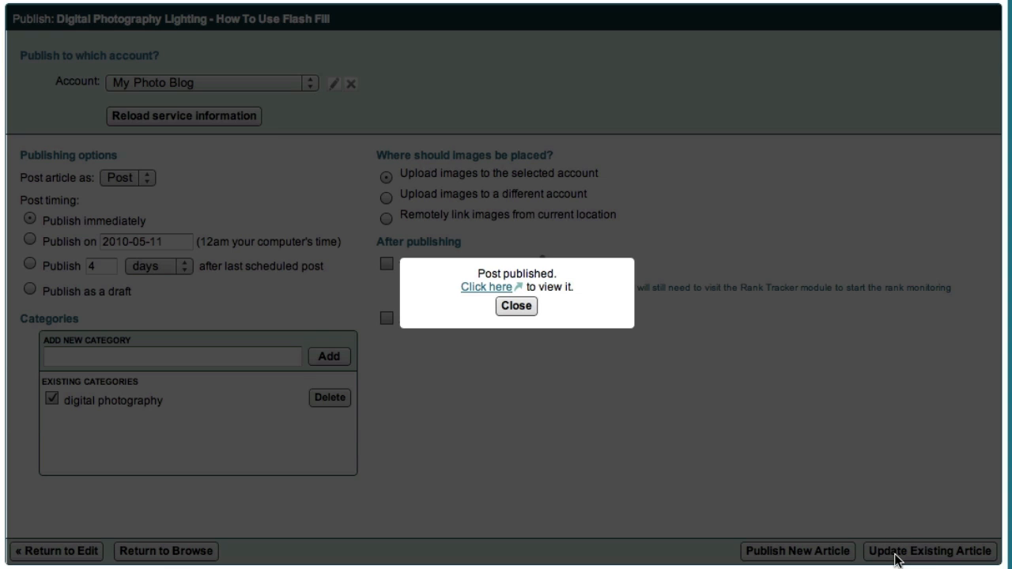
mouse_move(528, 349)
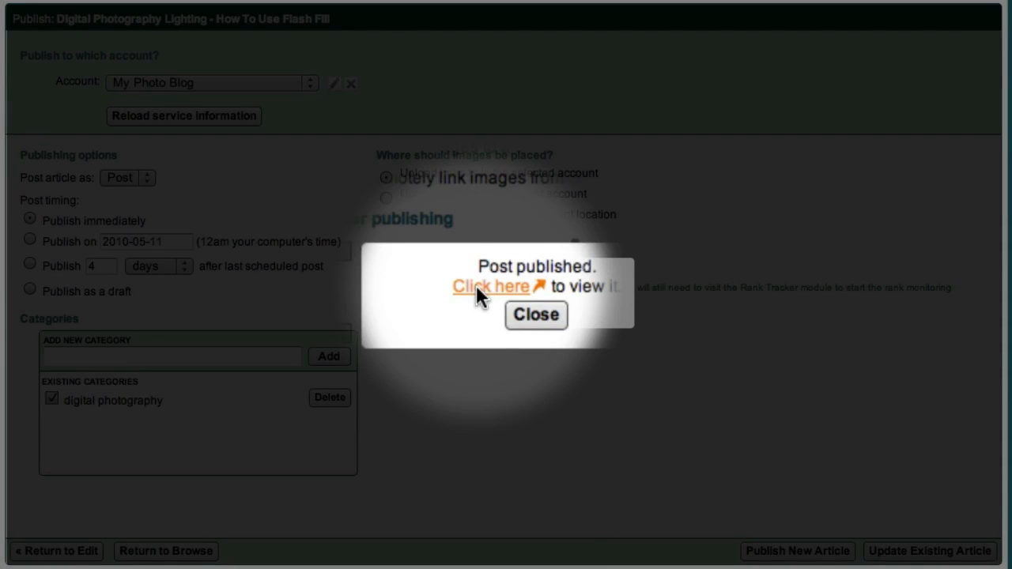
left_click(492, 286)
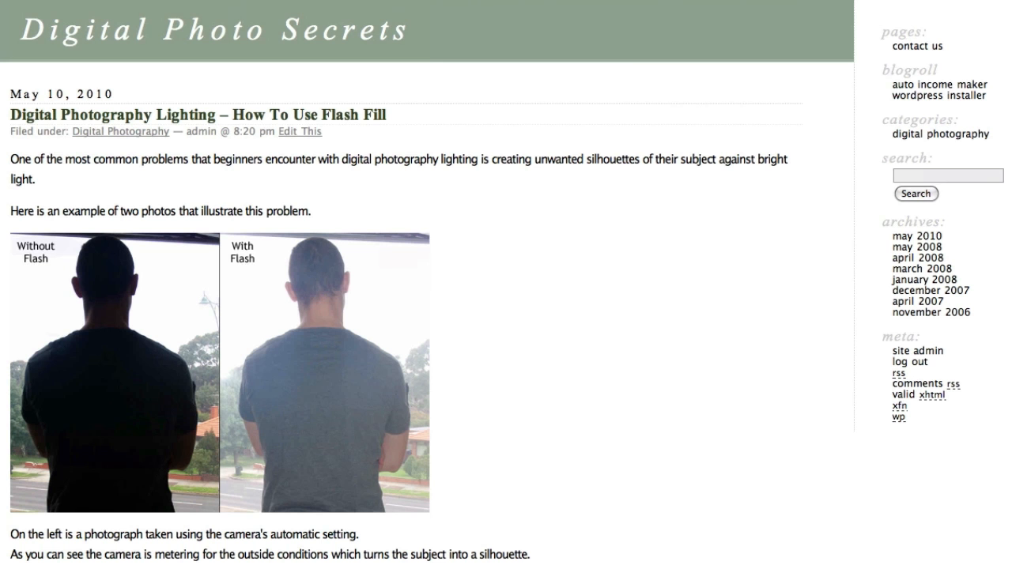